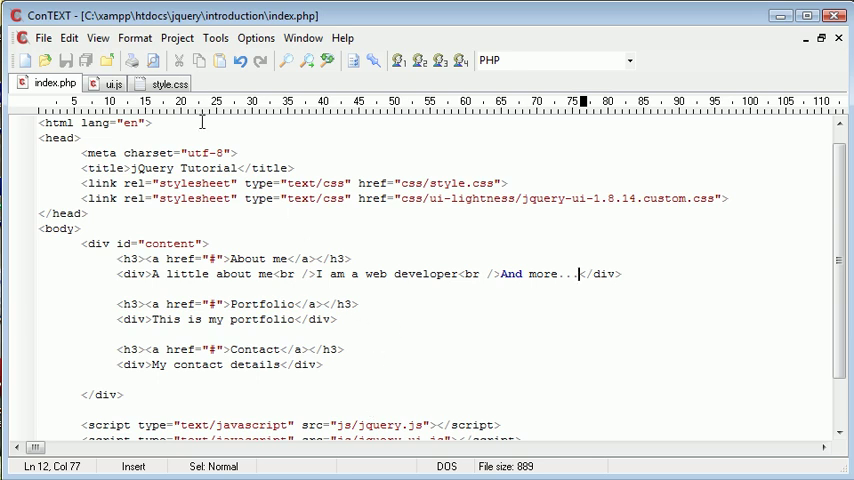
Wrap the content div in index.php inside a new <div id="main"> and close it with </div>.
click(112, 84)
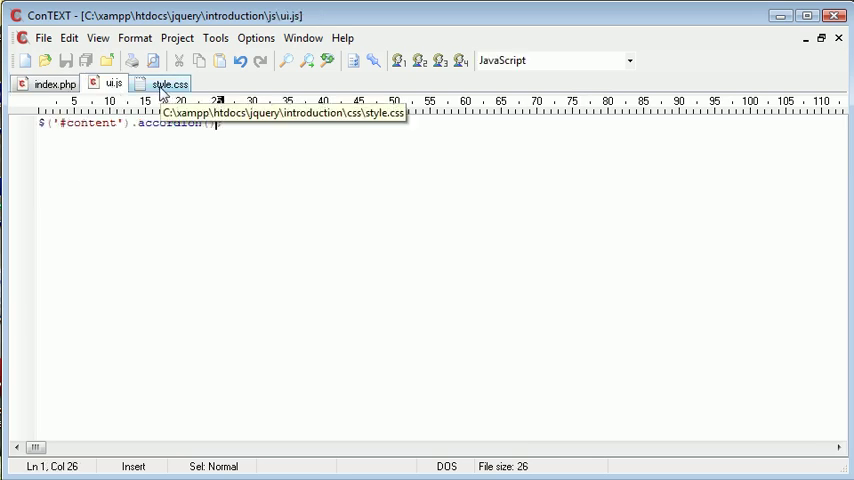
click(52, 84)
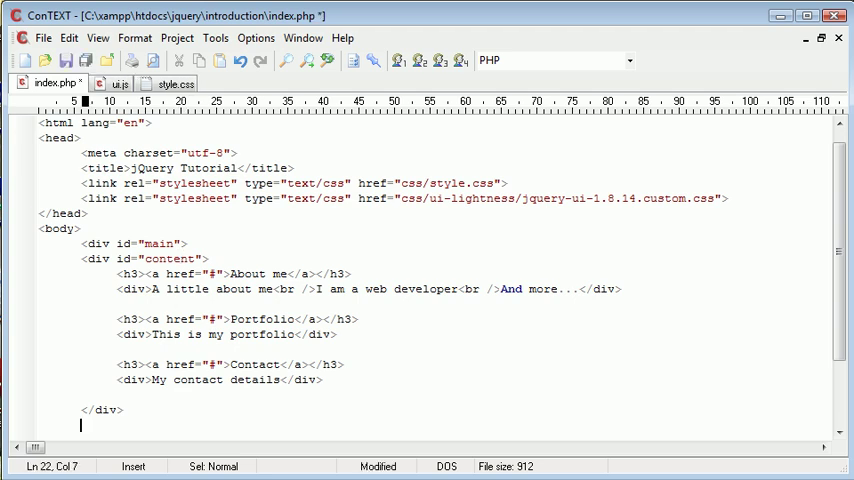
text(</div>)
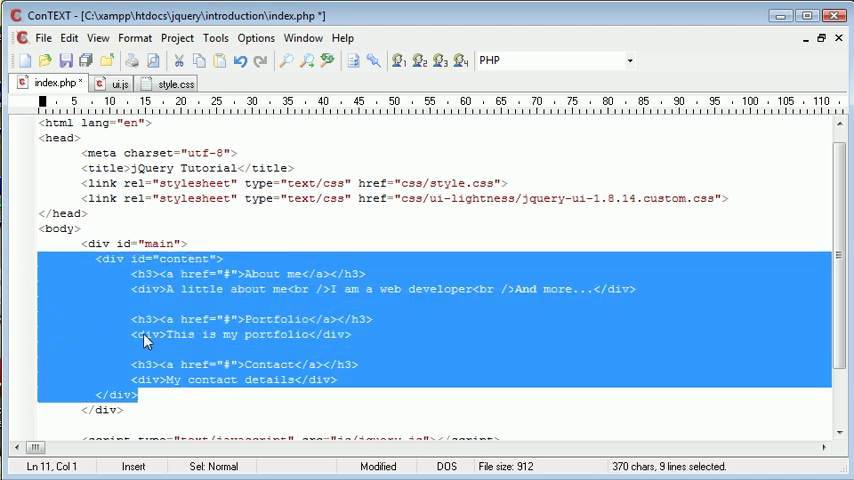
click(168, 84)
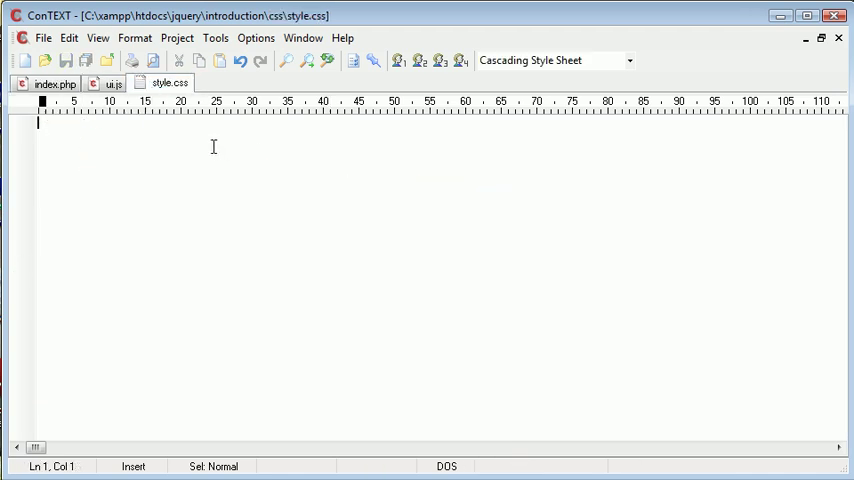
Write a #main { height: 300px; } rule in style.css.
text(#)
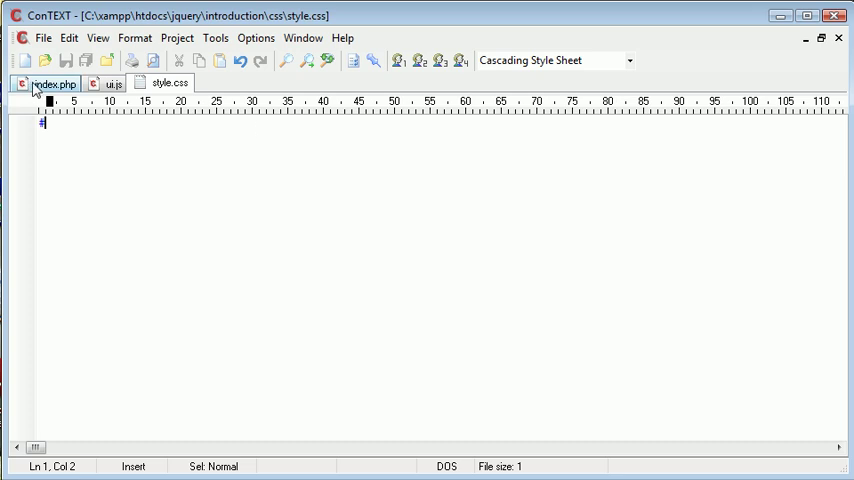
click(56, 84)
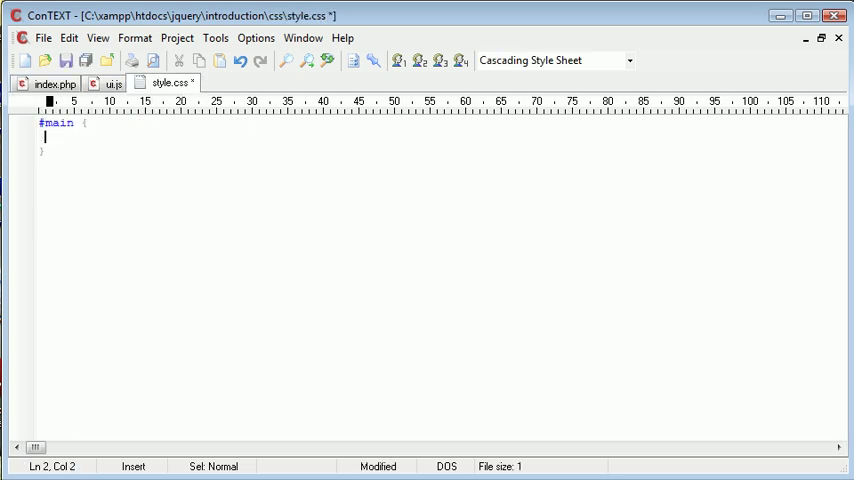
text(heigh)
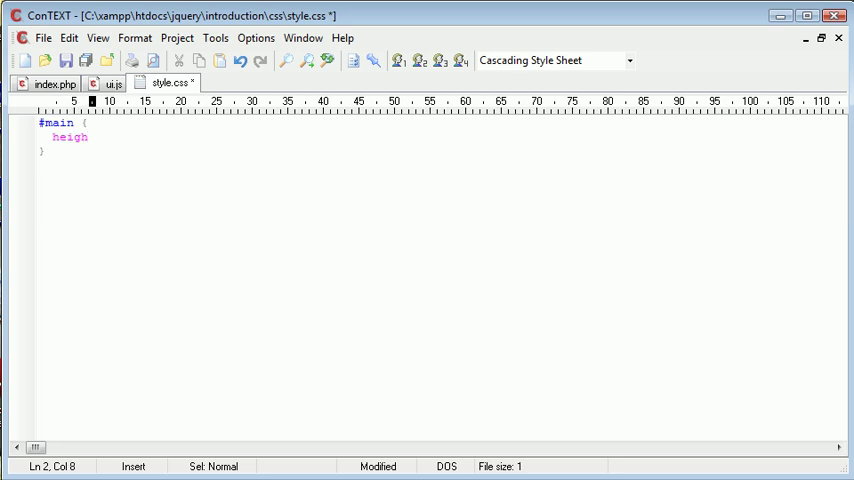
text(t: 300px;)
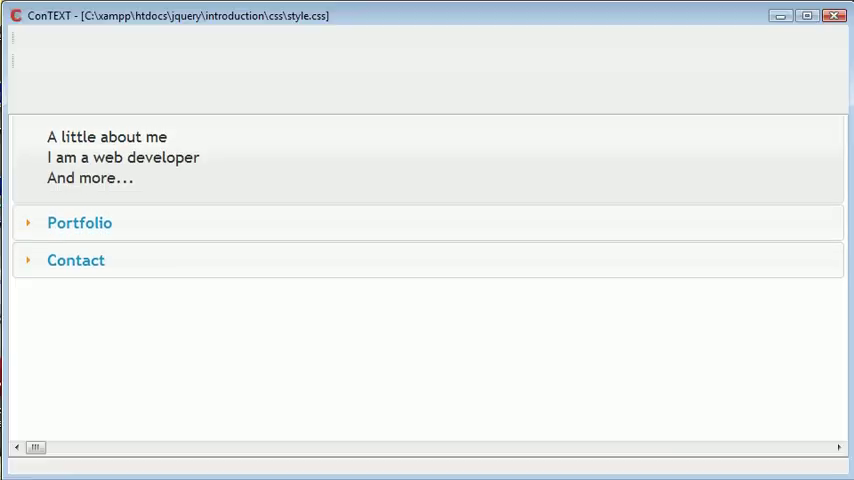
Pass an options object with fillSpace to the accordion() call in ui.js.
click(112, 84)
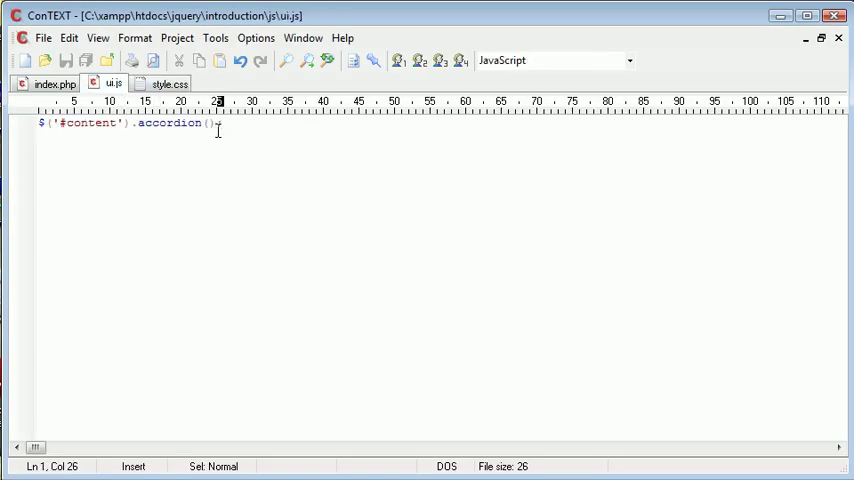
text({ });)
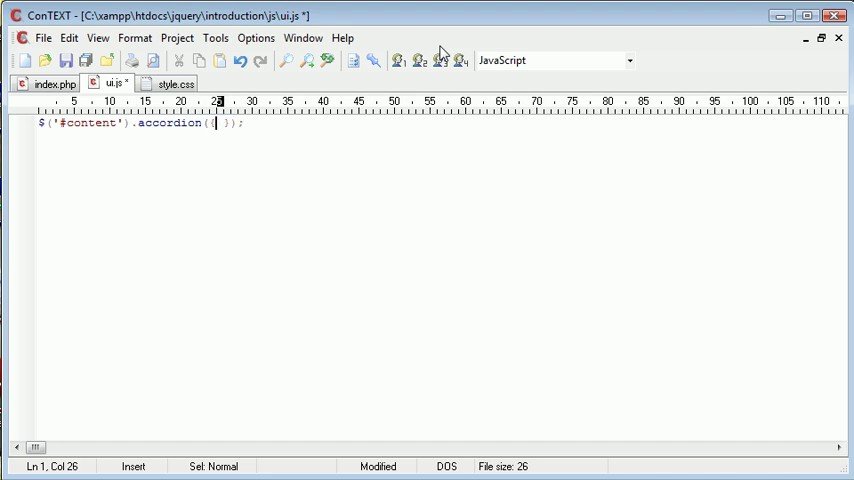
text({ fil)
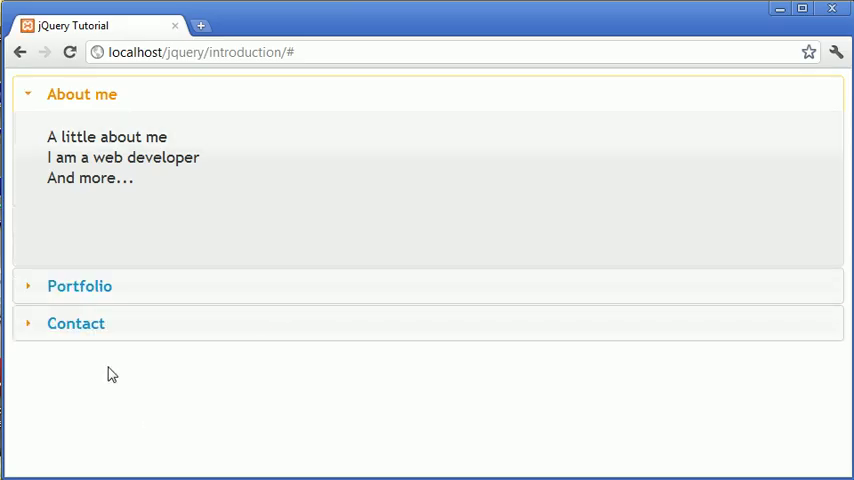
mouse_move(408, 364)
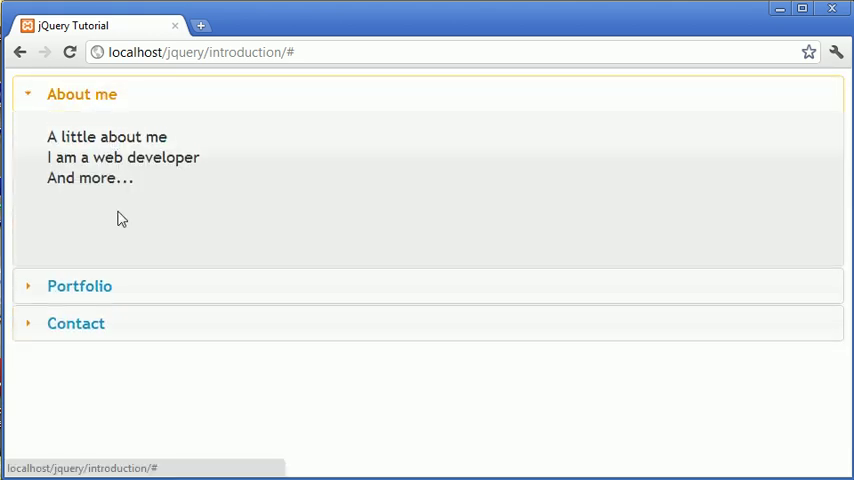
mouse_move(196, 186)
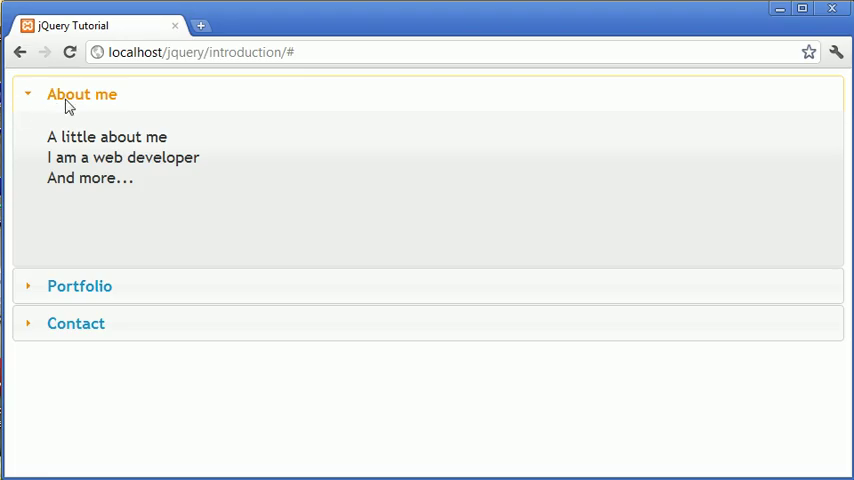
click(80, 284)
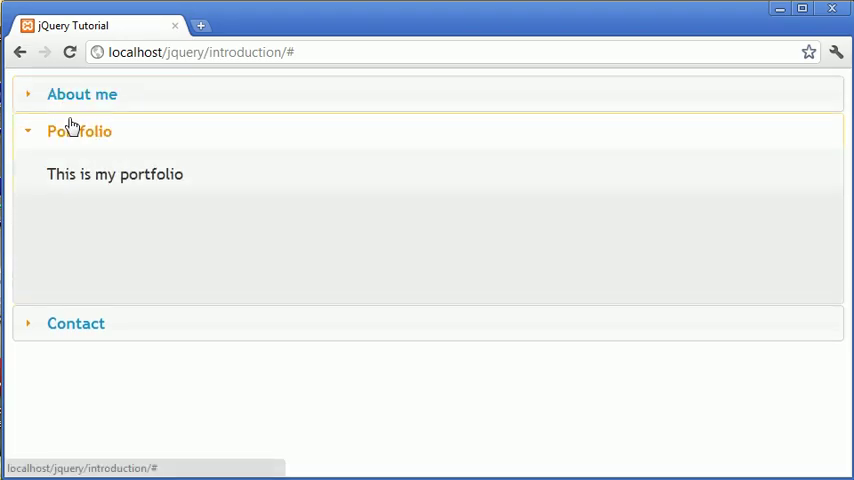
click(82, 94)
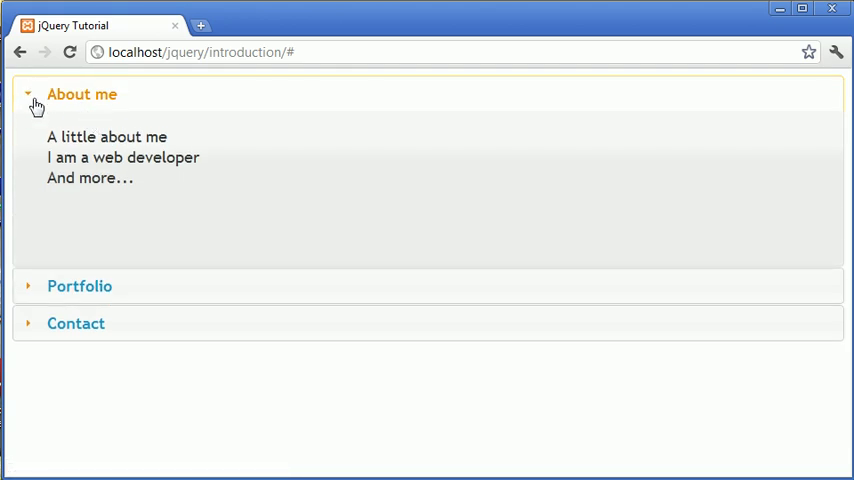
mouse_move(32, 100)
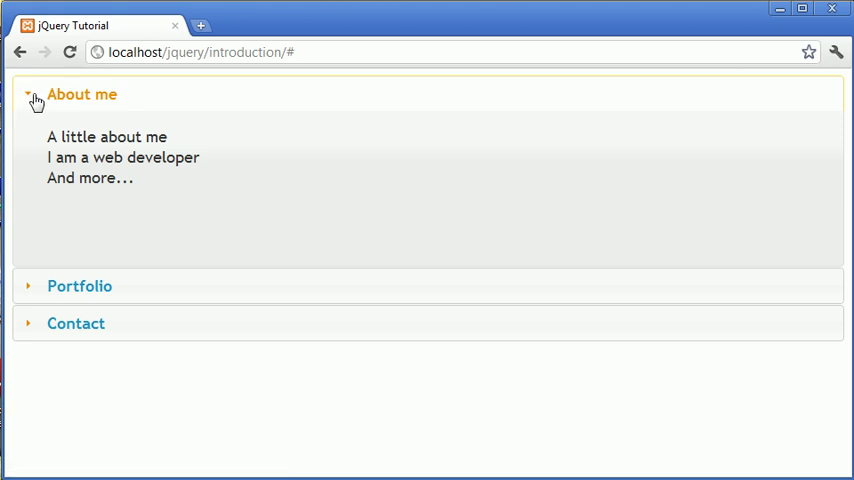
mouse_move(30, 96)
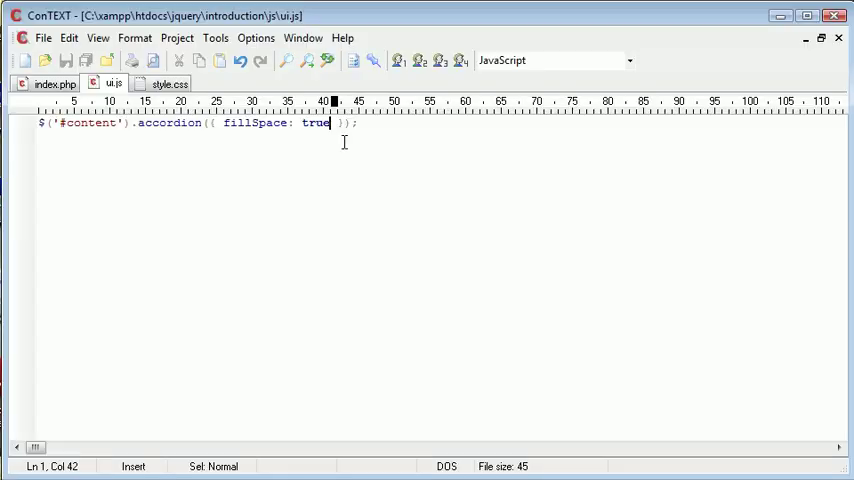
Add icons: { 'header': 'ui-icon-plus' } after fillSpace: true and check the page.
text(,)
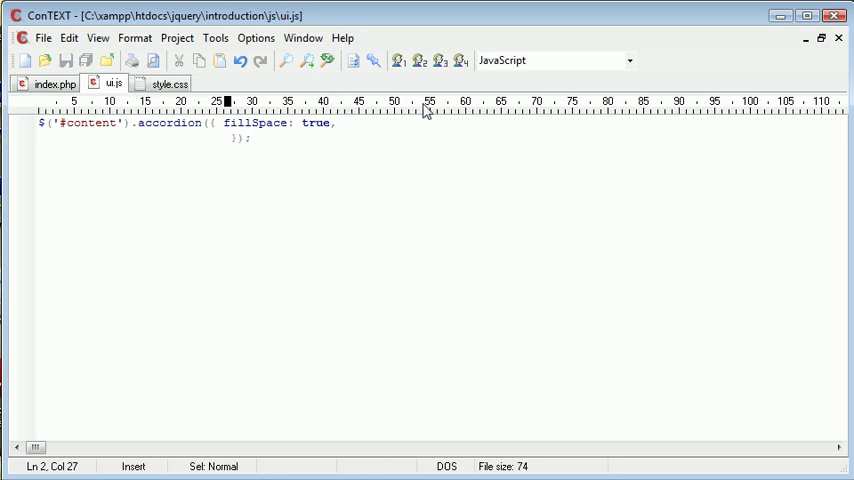
text(icons:)
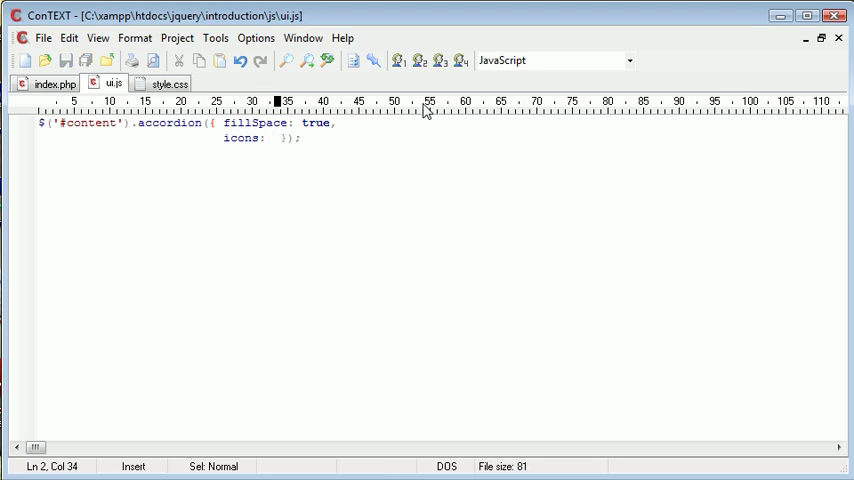
text({ })
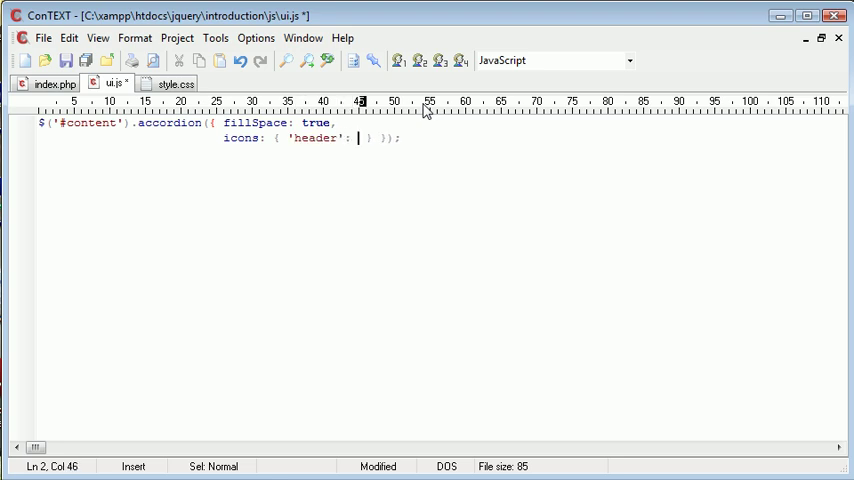
text('')
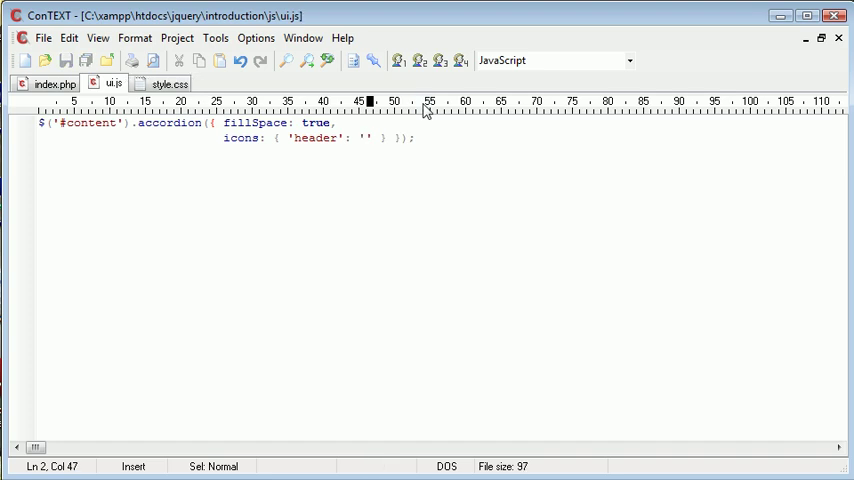
text(ui)
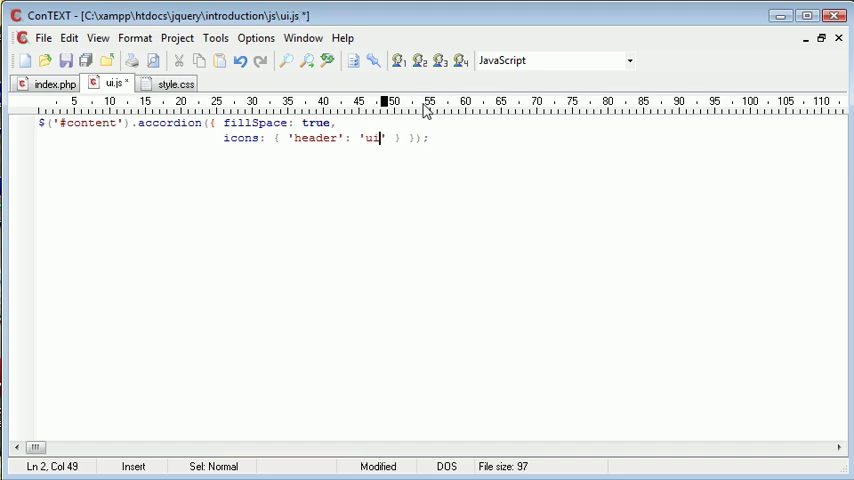
text(-plus)
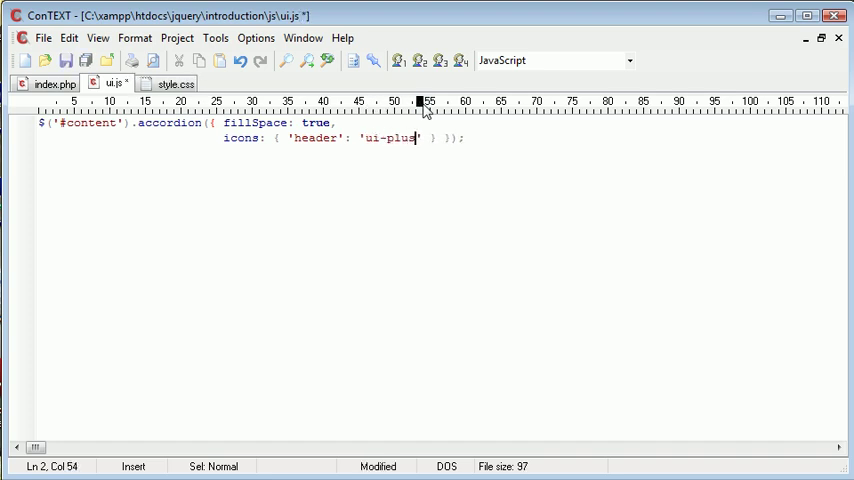
key(BackSpace)
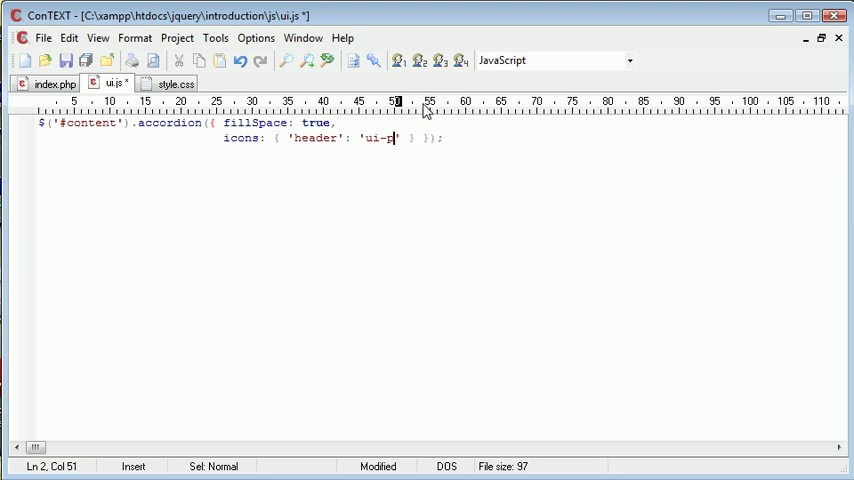
text(icon)
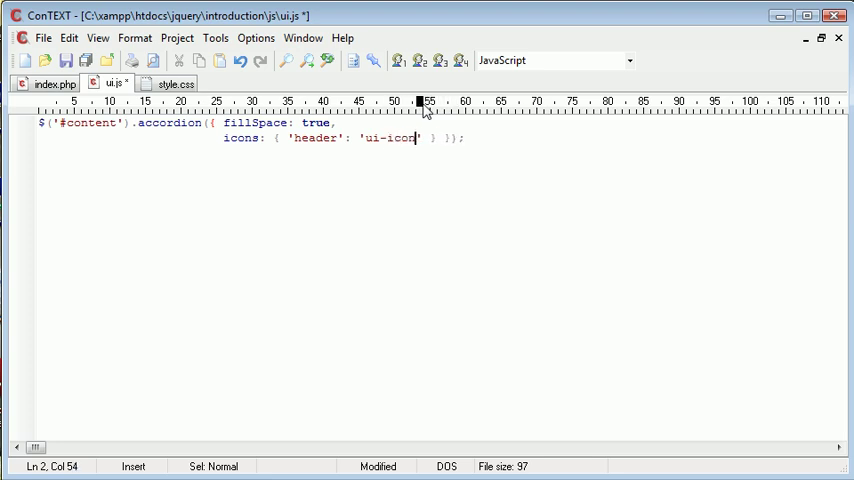
text(-plus)
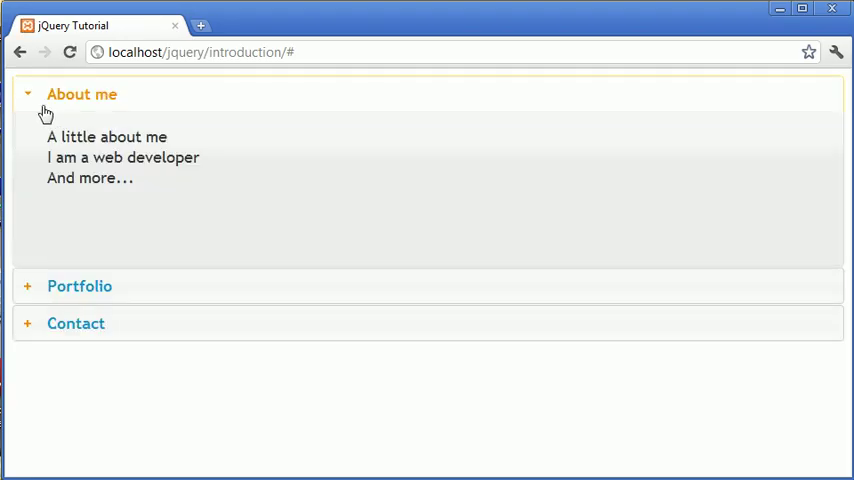
click(80, 286)
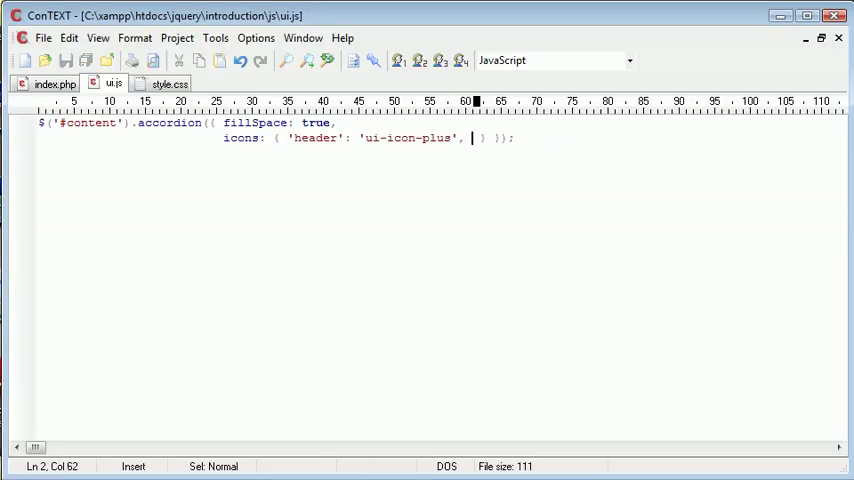
Add 'headerSelected': 'ui-icon-minus' to the icons object.
text(')
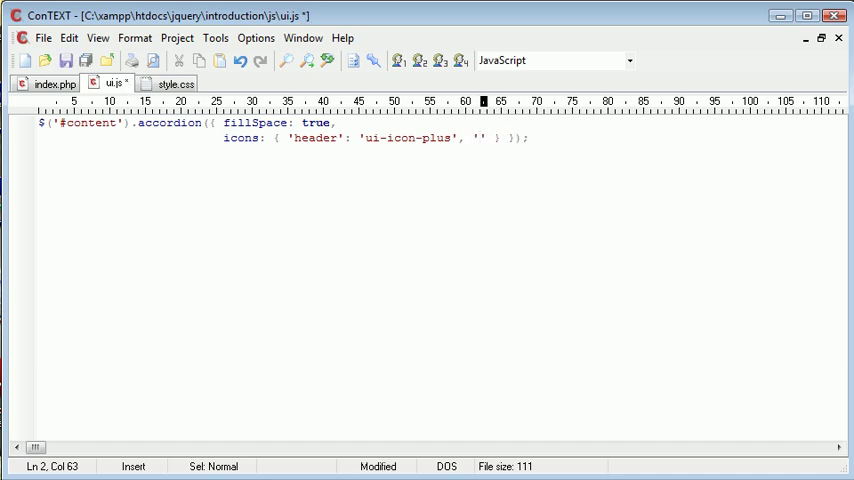
text(headerSele)
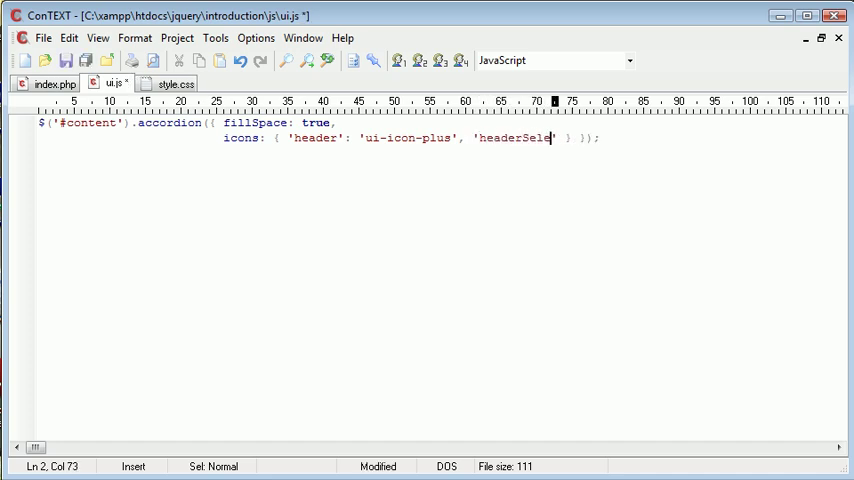
text(cted': '')
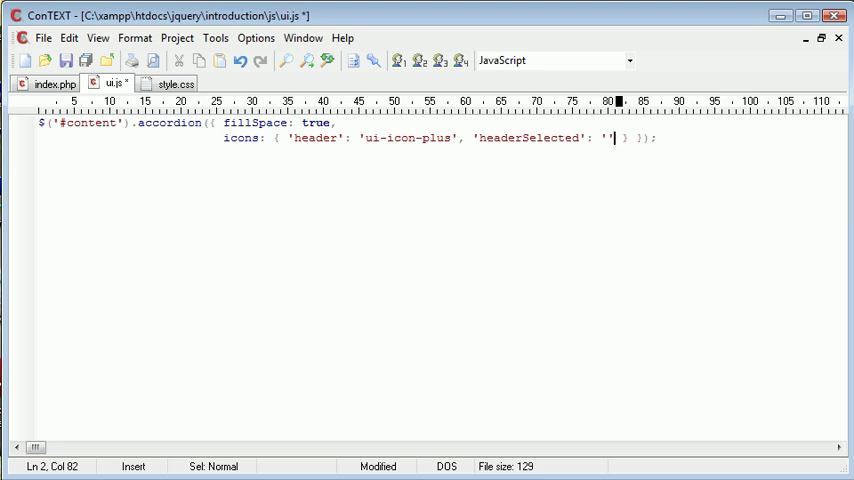
text(ui-)
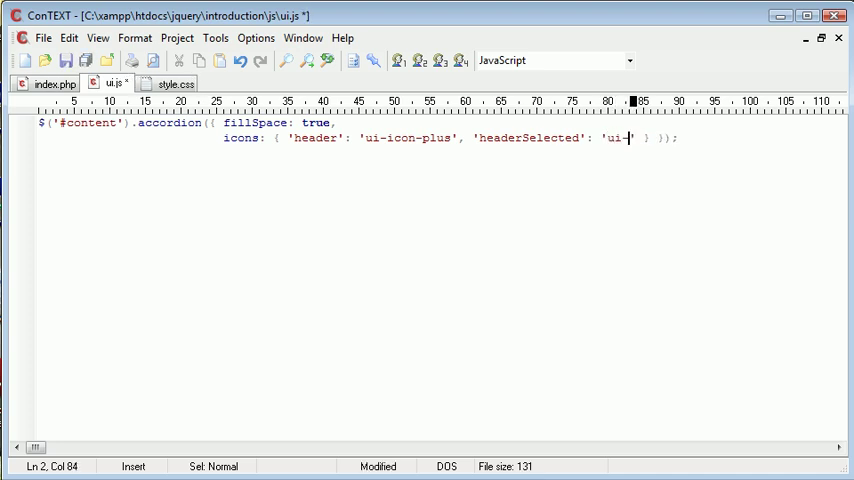
text(icon-minus)
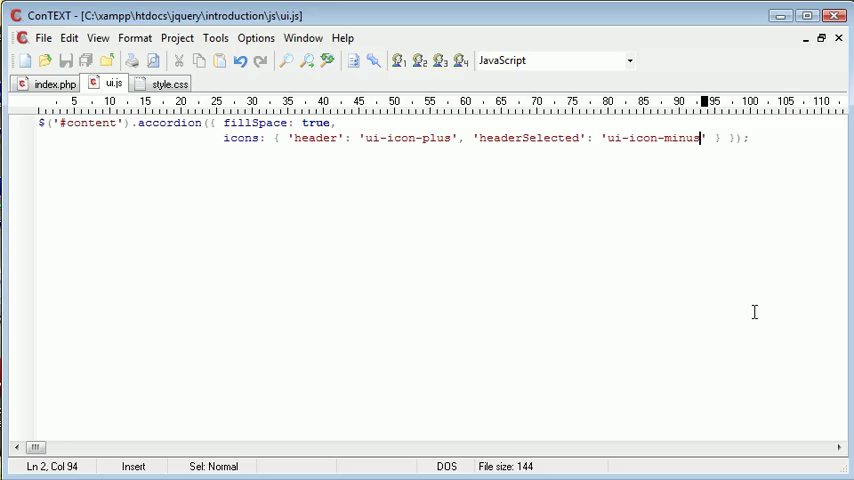
mouse_move(748, 284)
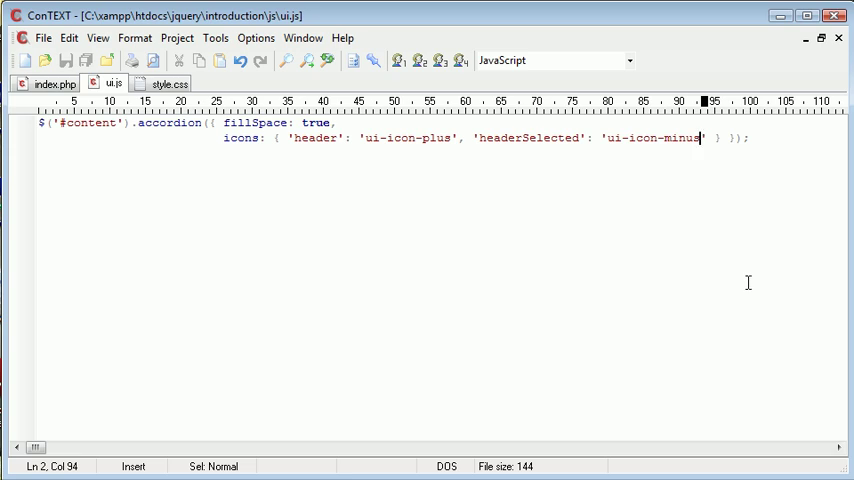
mouse_move(722, 140)
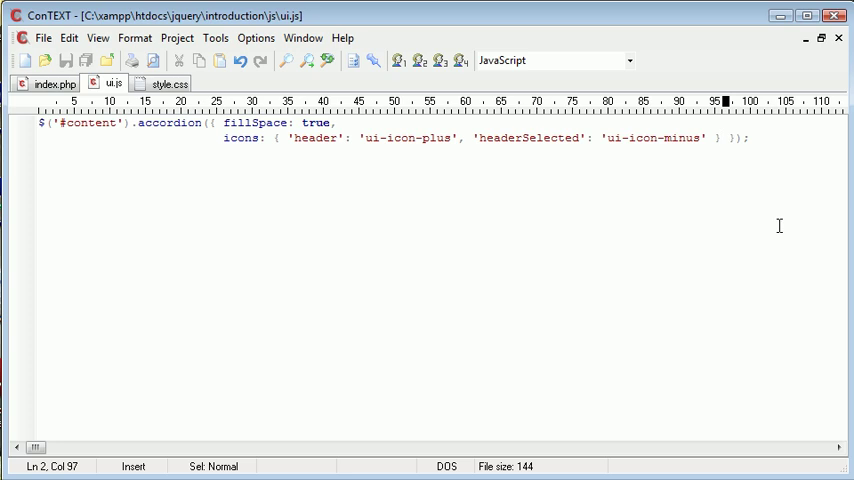
Tidy the closing brackets onto a new line, save ui.js and test the Contact and Portfolio panels.
text(,)
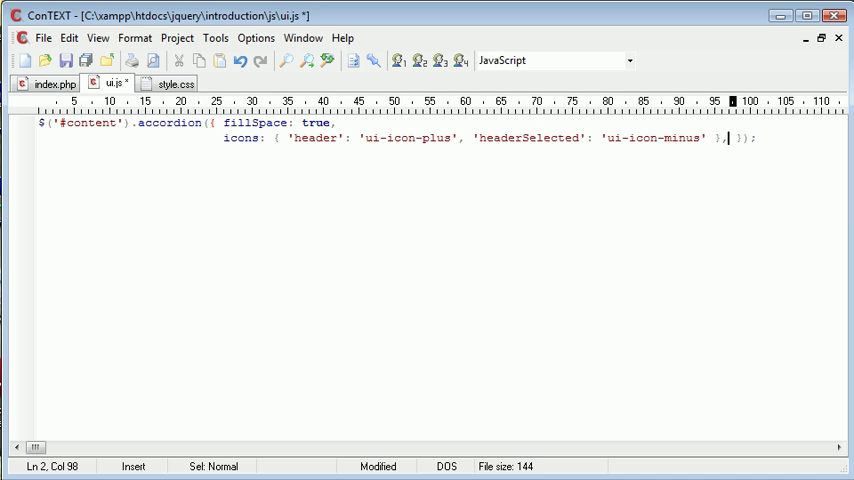
key(Enter)
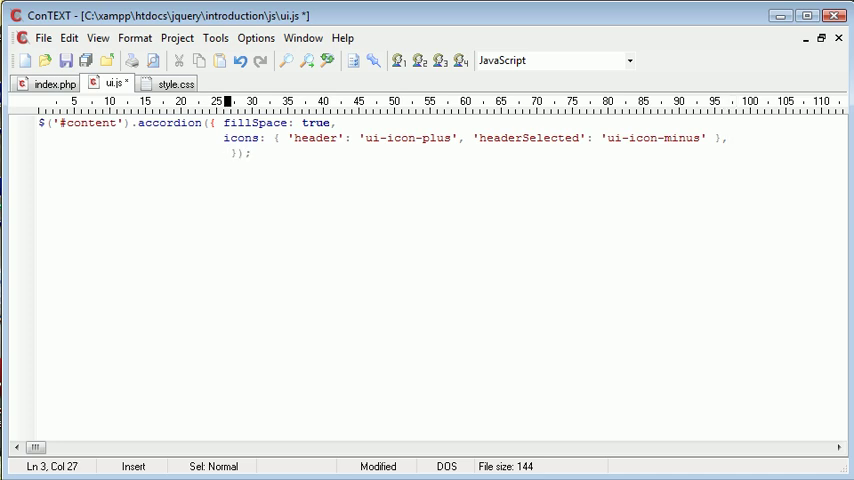
key(ctrl+s)
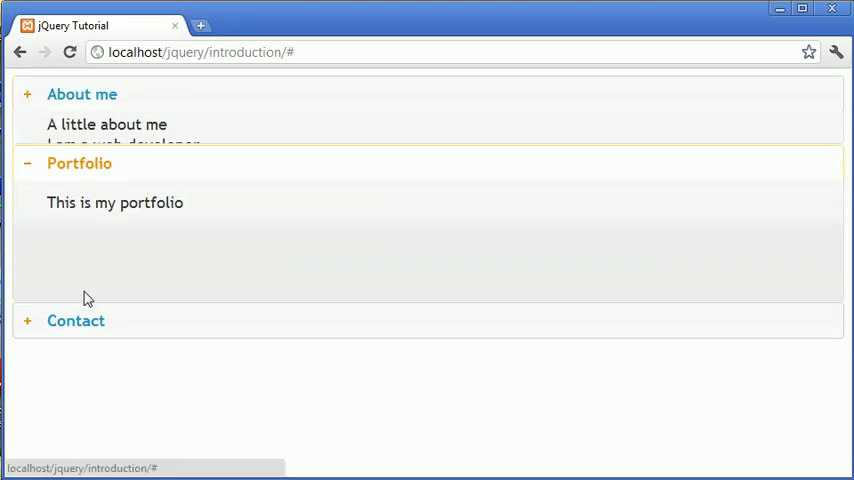
click(82, 94)
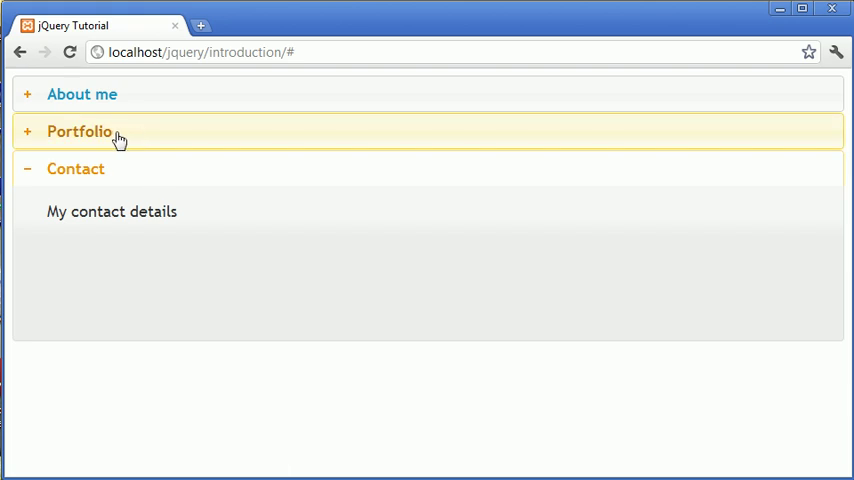
click(82, 94)
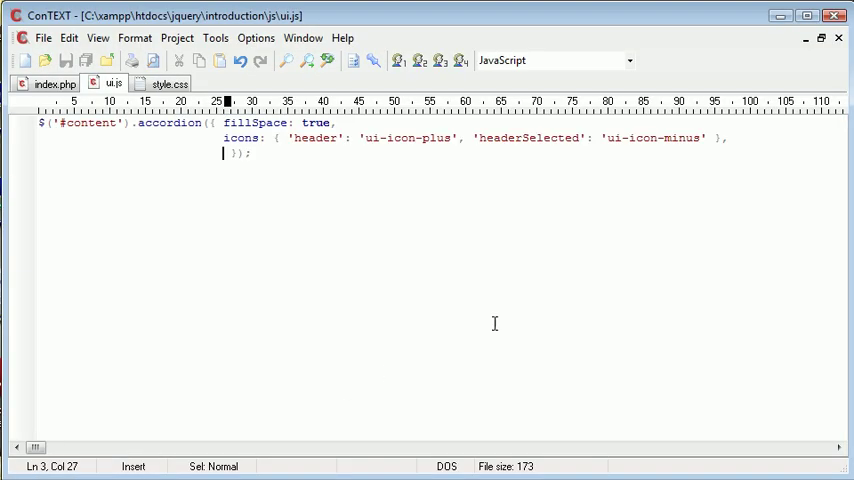
Add the option event: 'mouseover' to the accordion call.
text(event:)
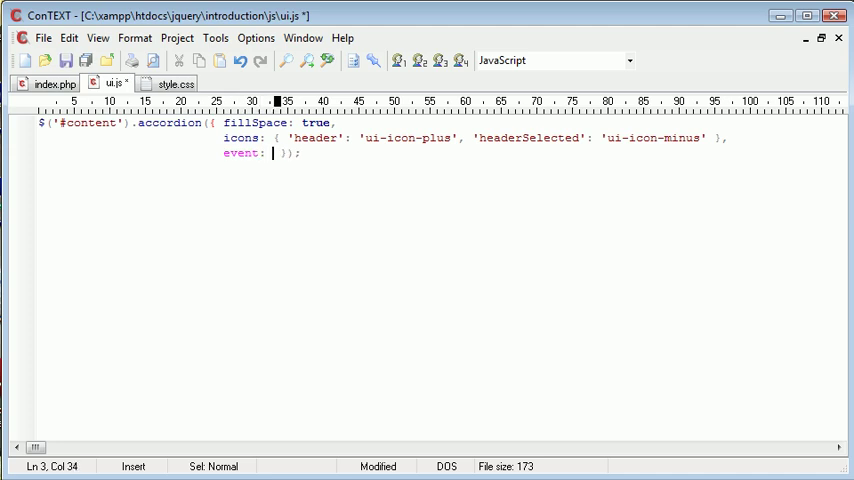
text(mouse')
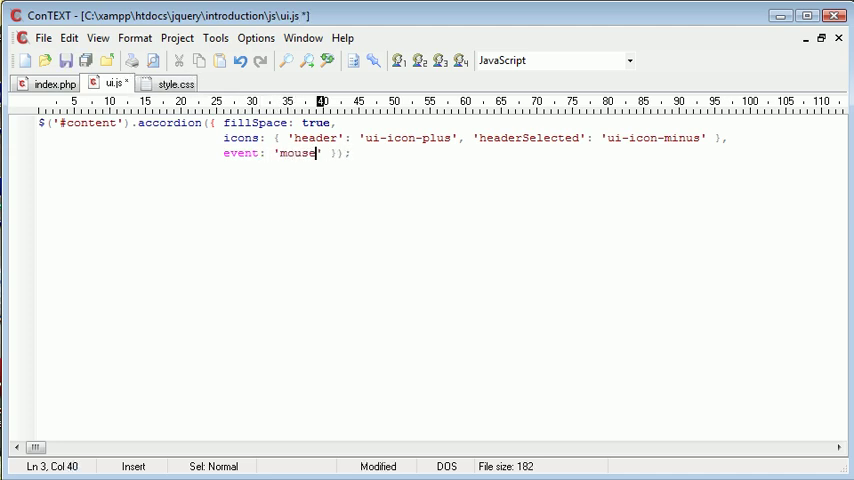
text(over)
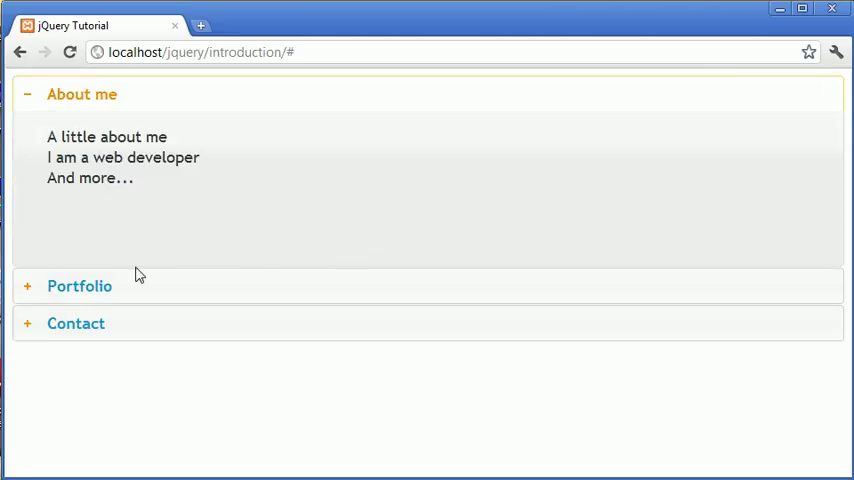
Test hovering the Portfolio, About me and Contact sections in Chrome.
click(80, 284)
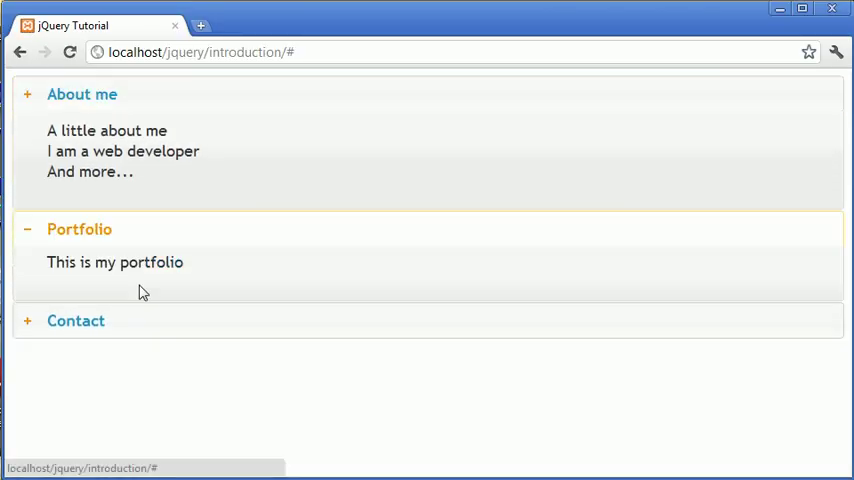
click(82, 94)
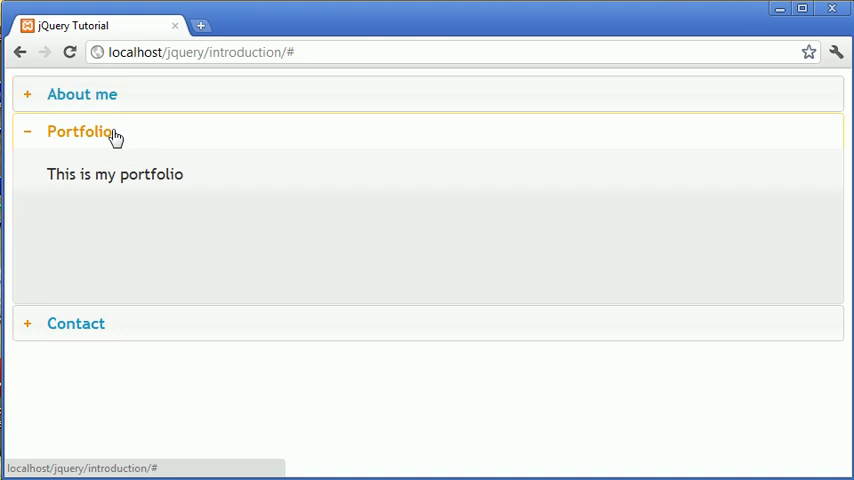
click(82, 94)
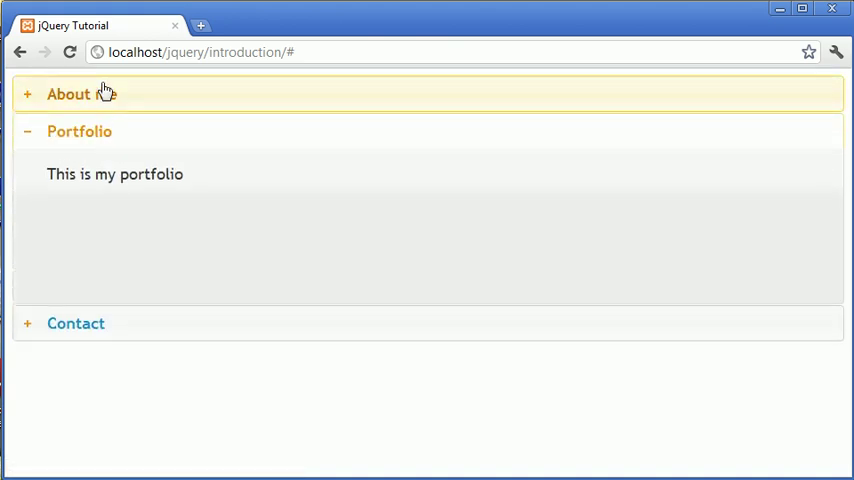
click(76, 324)
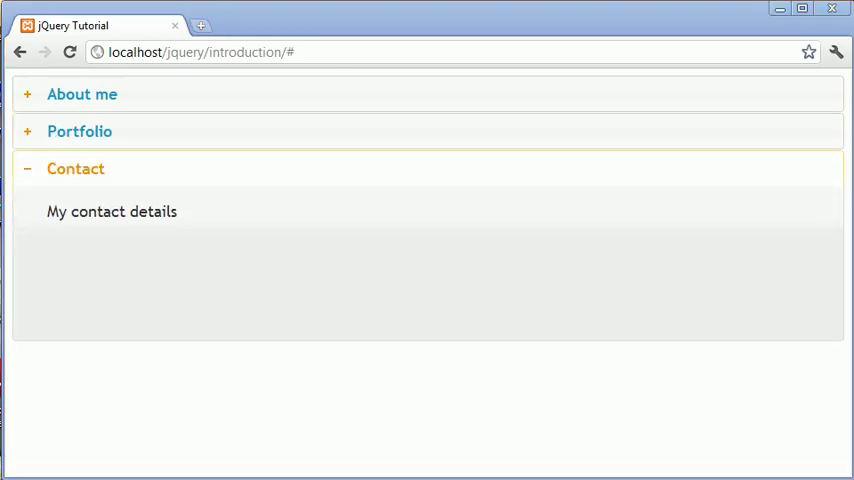
mouse_move(230, 304)
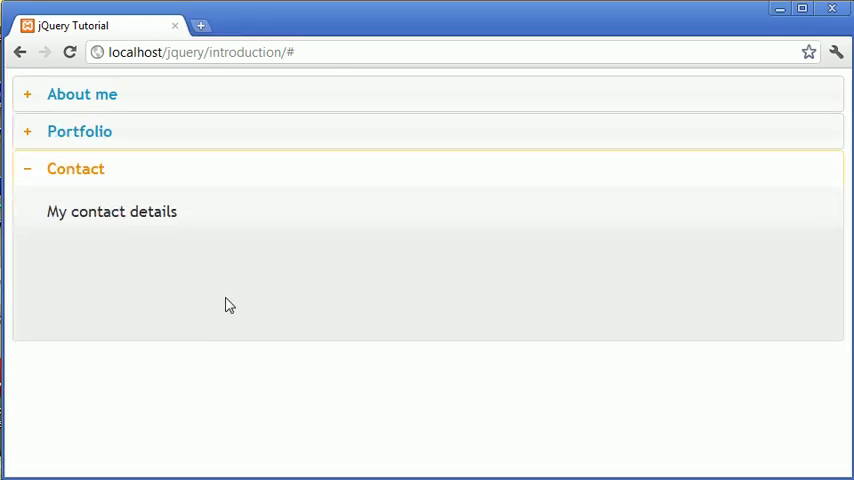
Hover the Portfolio and About me headers to test the panels, then return to ui.js.
click(82, 94)
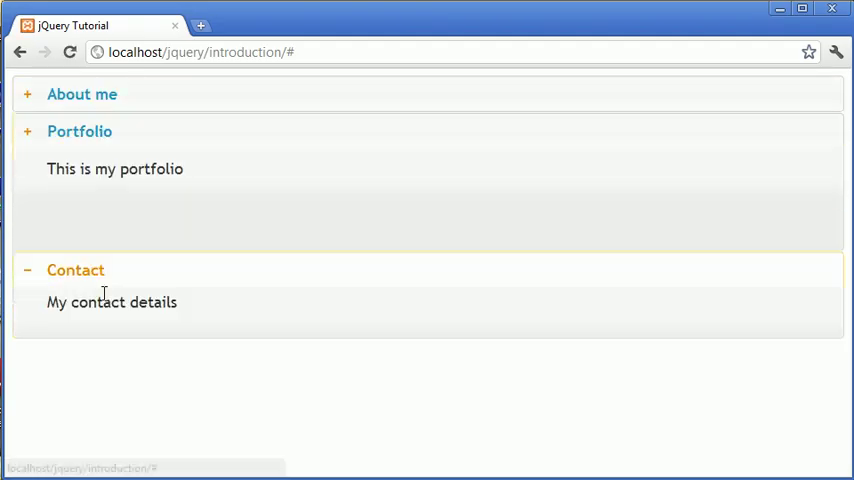
click(82, 94)
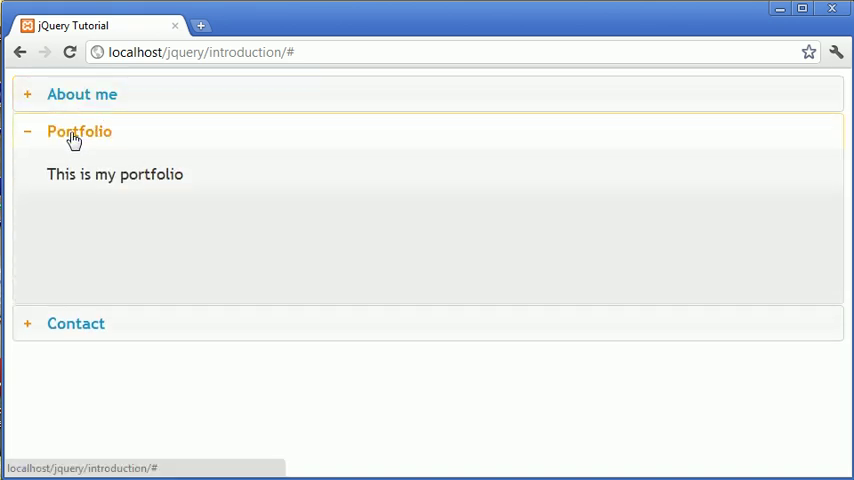
mouse_move(104, 144)
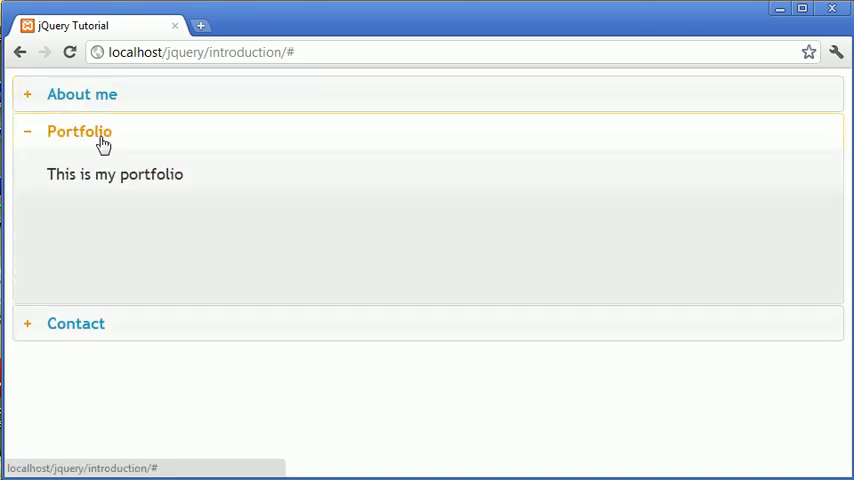
click(82, 94)
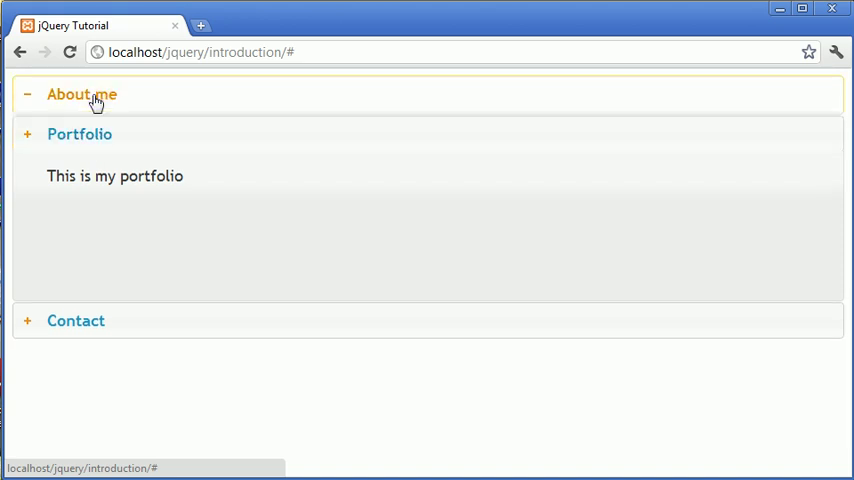
click(82, 94)
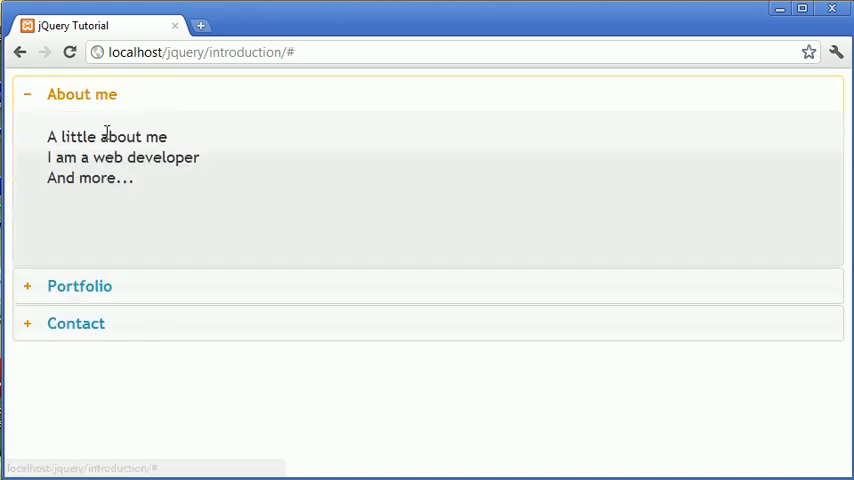
click(80, 286)
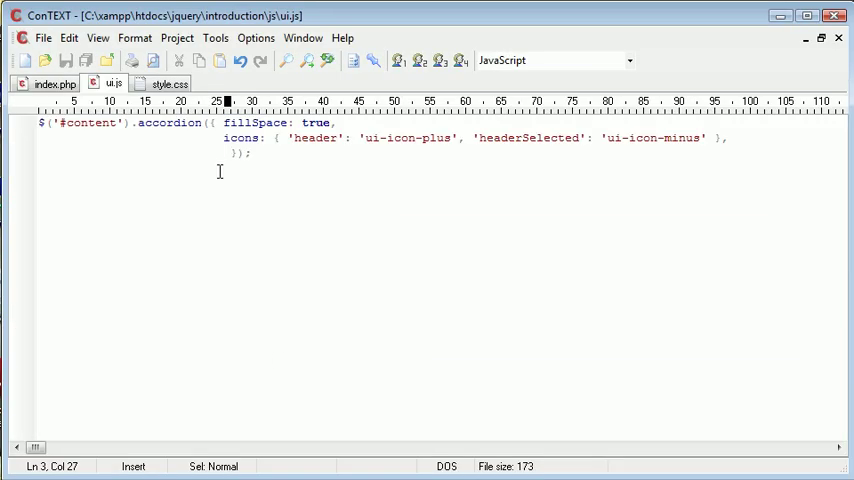
Add collapsible: true to the accordion options.
text(collabsable:)
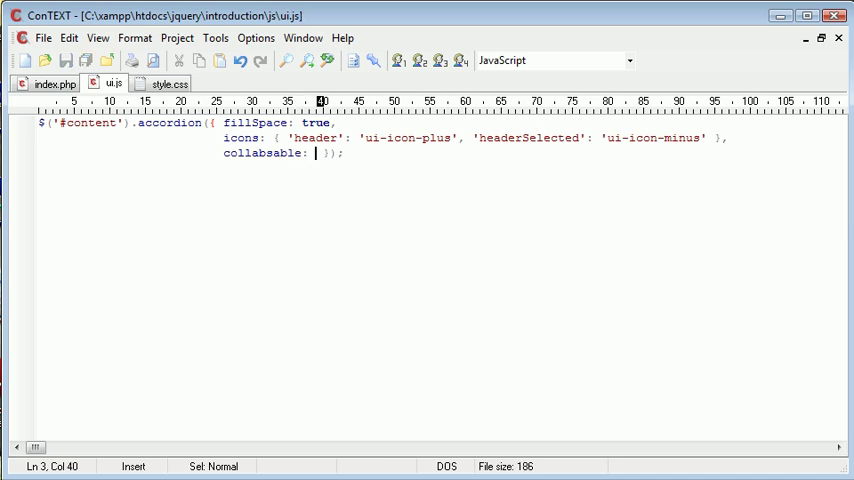
text(true)
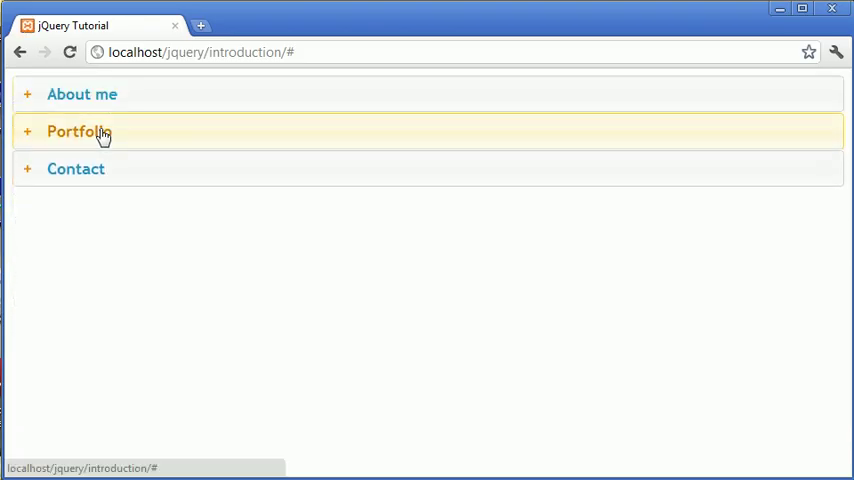
Collapse the Portfolio section and expand the About me panel.
click(80, 132)
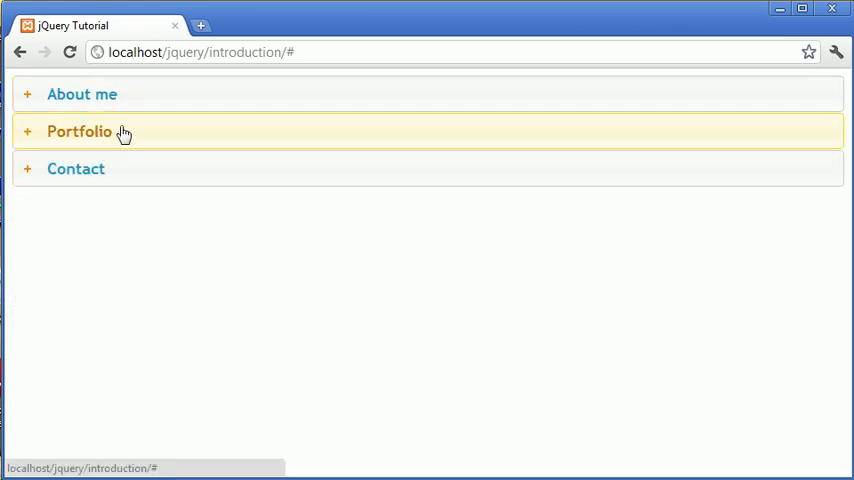
mouse_move(114, 228)
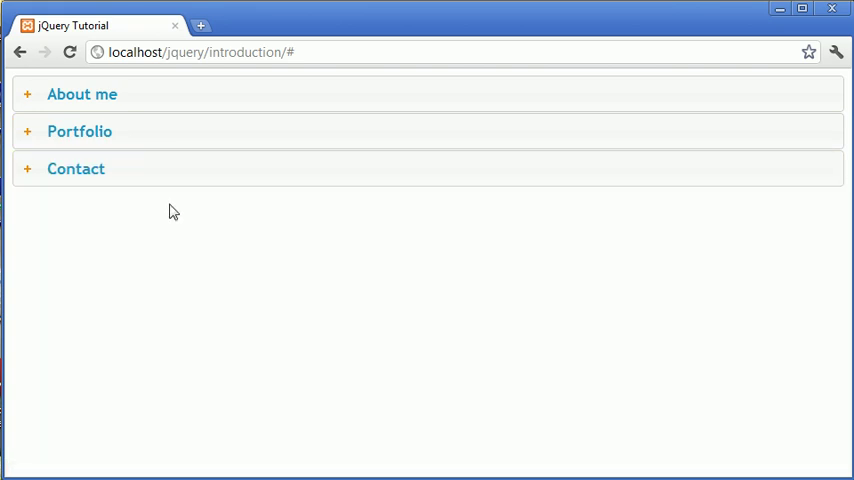
mouse_move(96, 94)
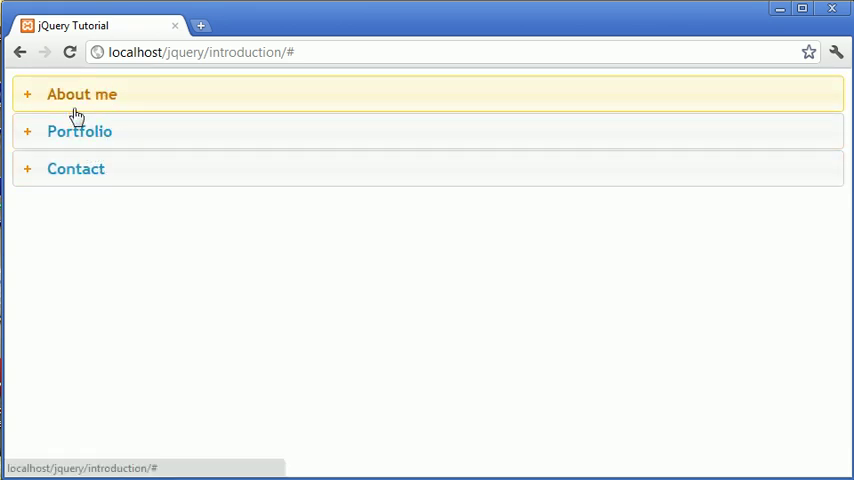
mouse_move(98, 100)
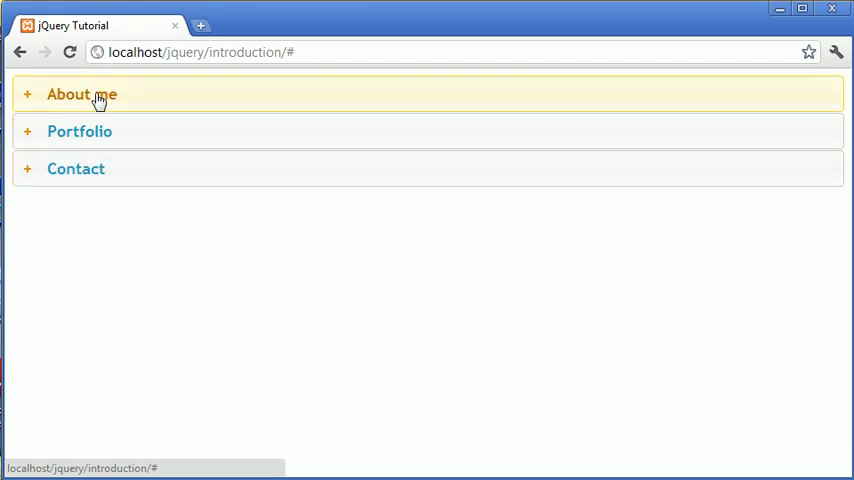
mouse_move(90, 168)
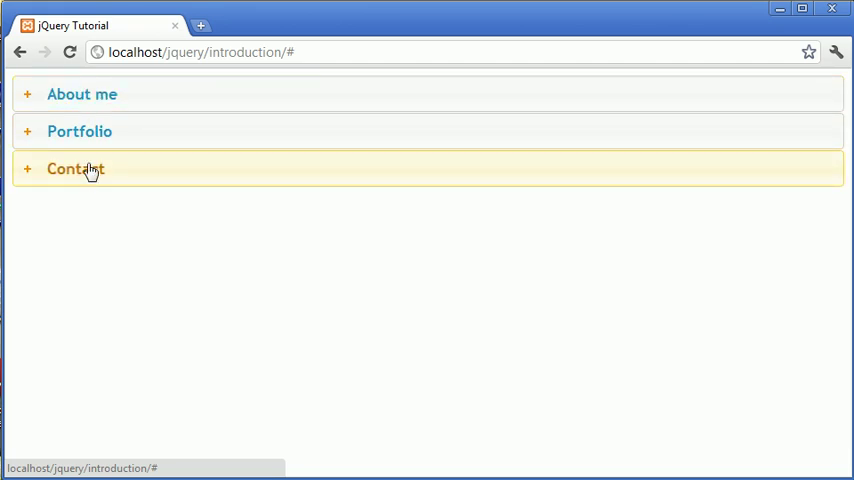
mouse_move(112, 232)
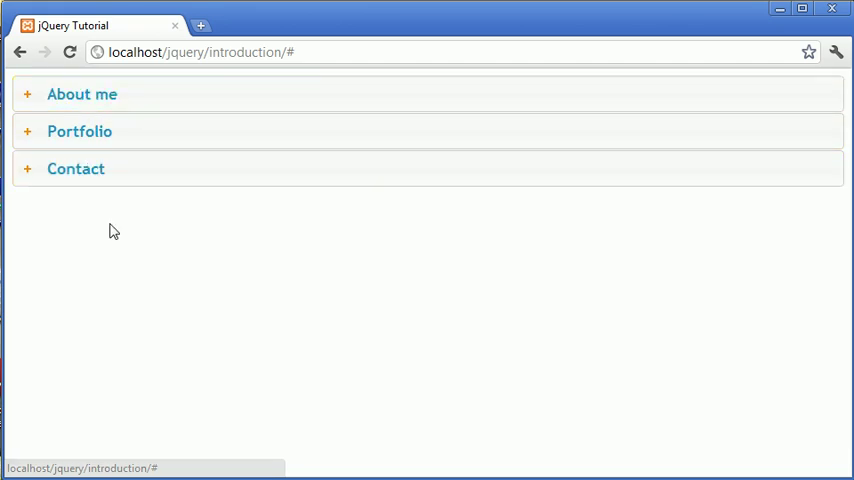
click(82, 94)
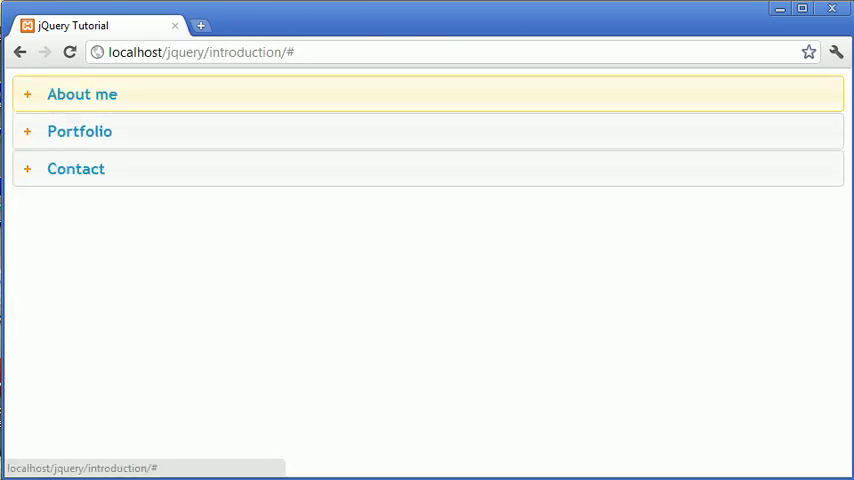
click(82, 92)
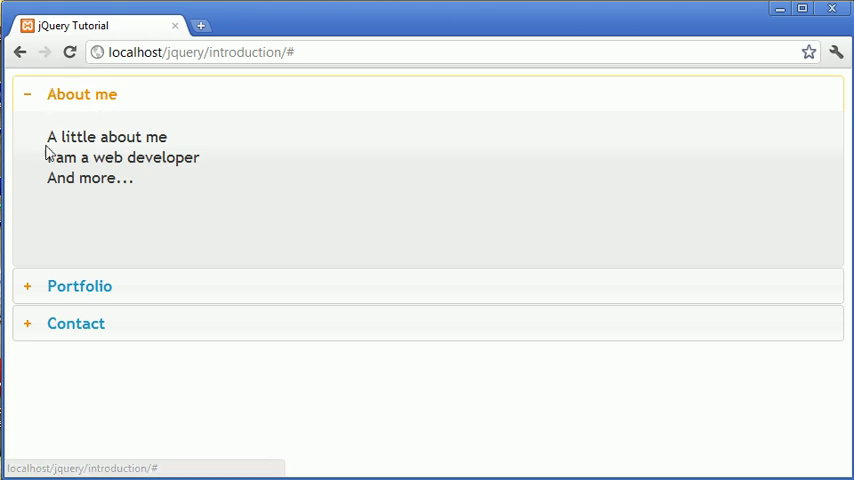
Open and collapse the Portfolio panel, then reload the tutorial page.
click(80, 286)
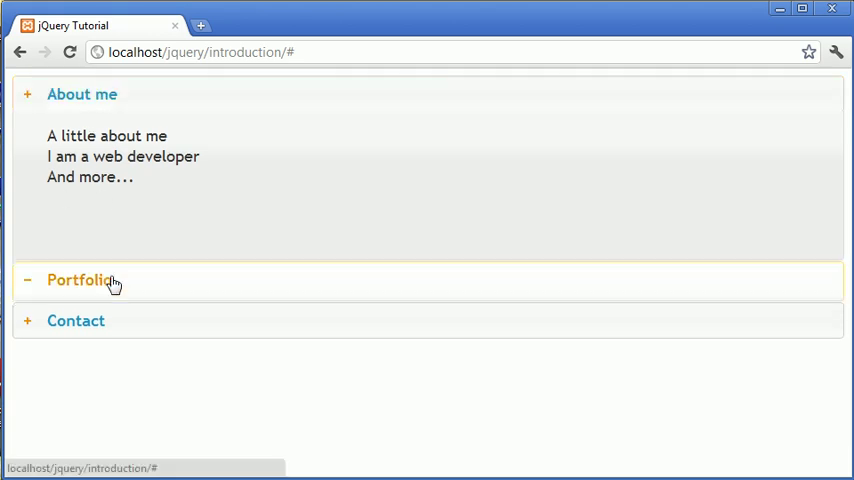
click(80, 280)
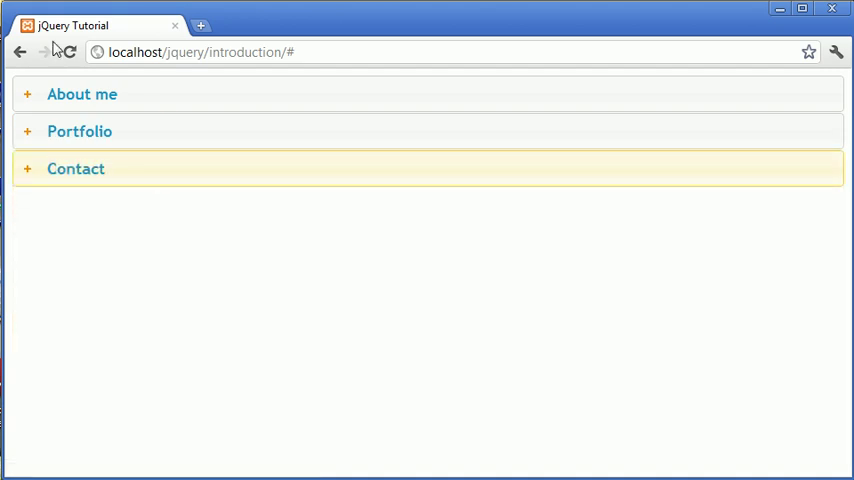
click(82, 94)
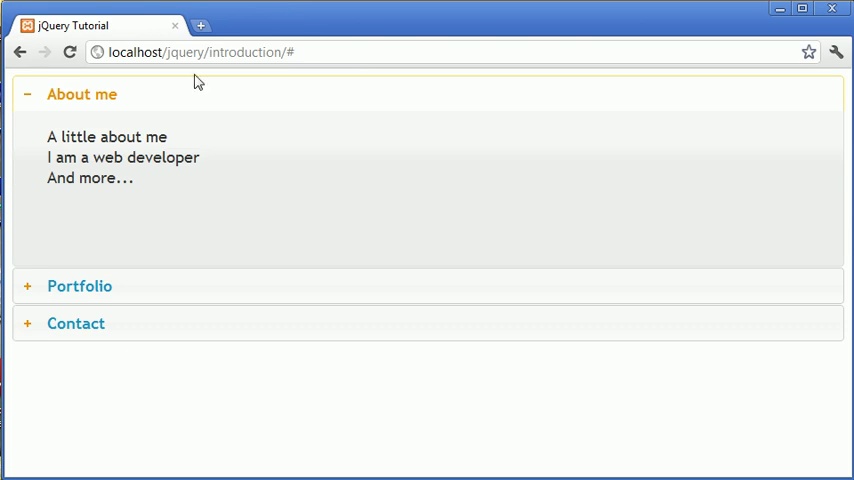
click(82, 94)
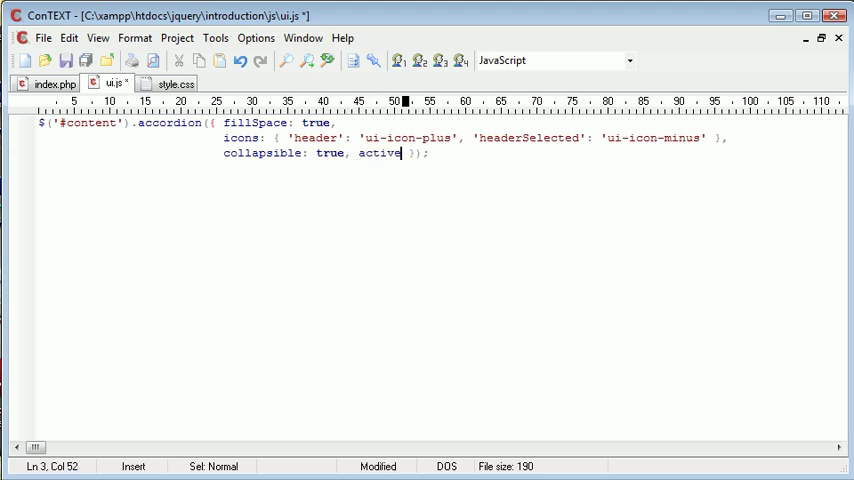
Set active: 0 in the accordion options and return to the script in the editor.
text(:)
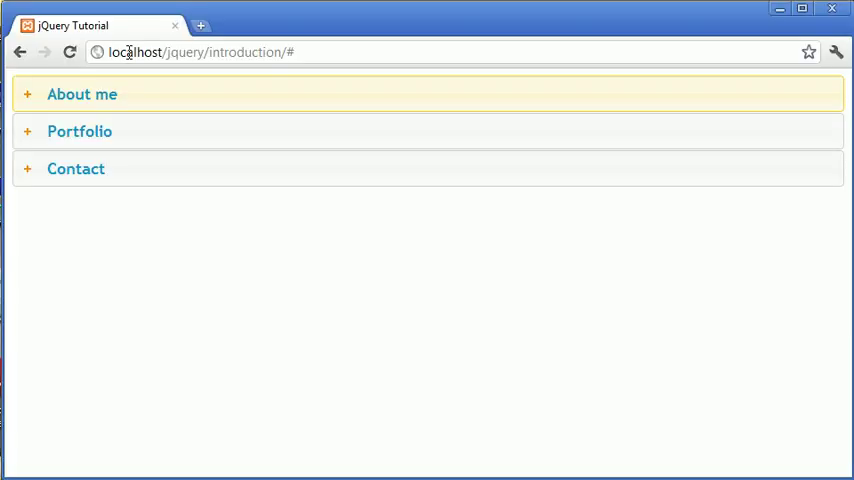
mouse_move(130, 76)
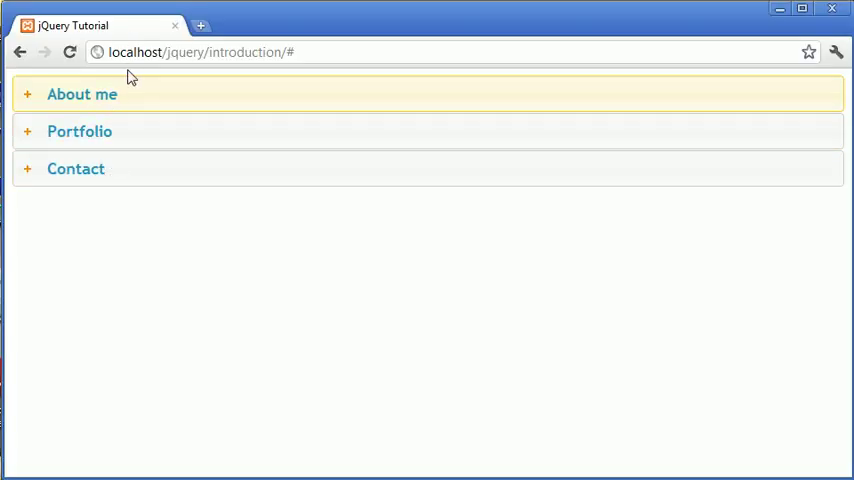
mouse_move(130, 160)
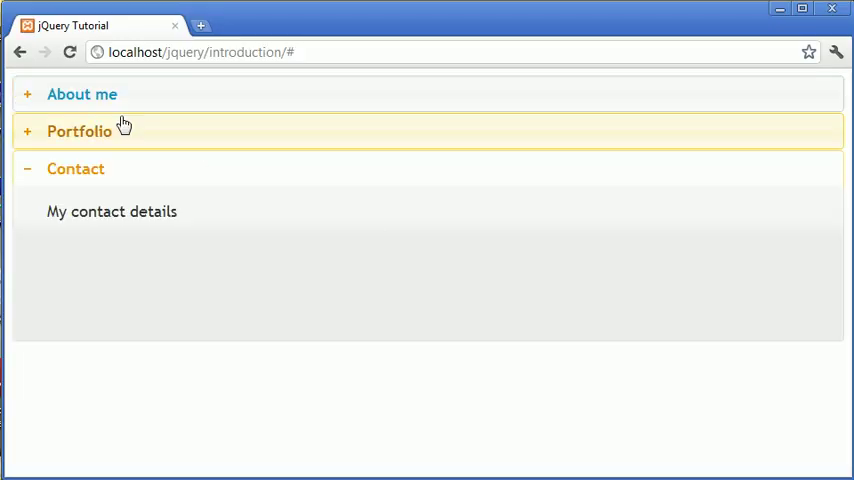
mouse_move(78, 168)
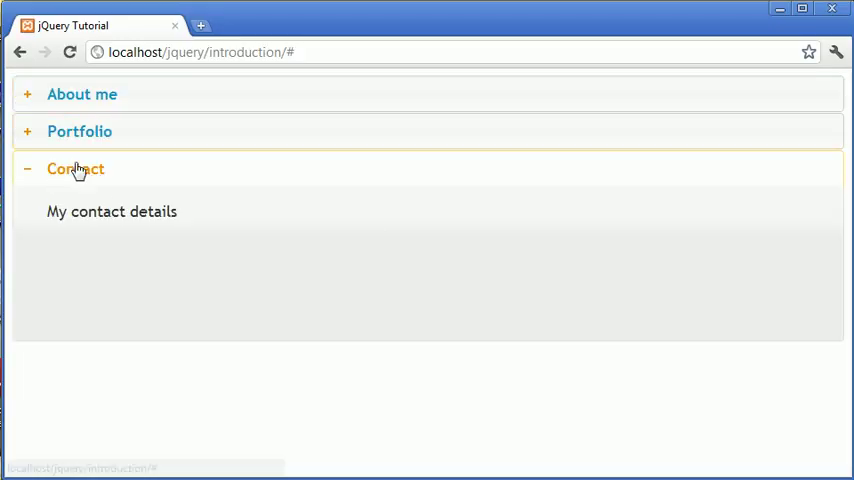
mouse_move(118, 94)
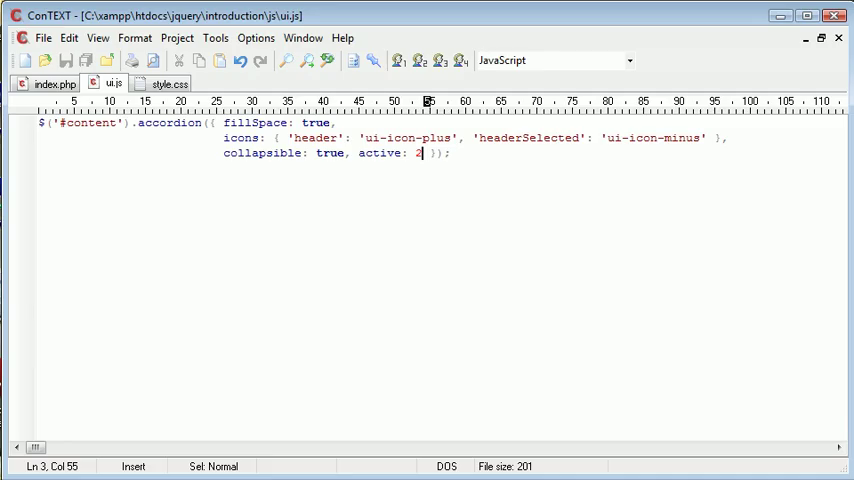
text(0)
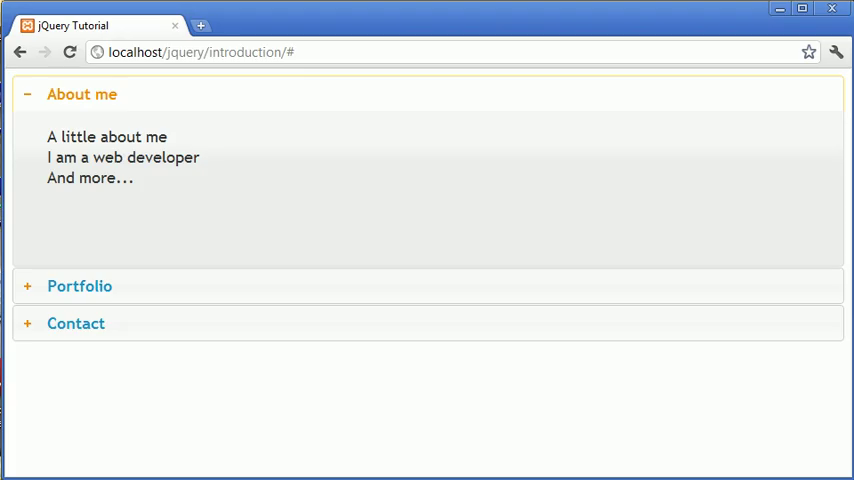
click(80, 286)
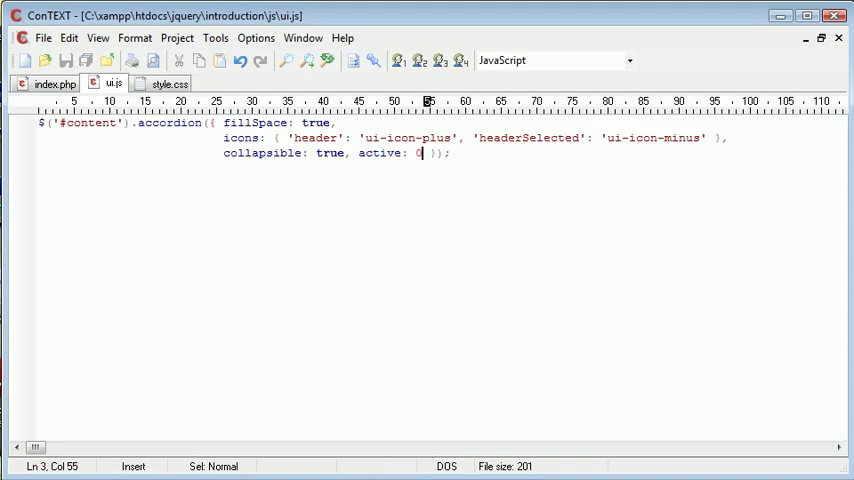
Set active to false, reload the page with all panels closed, and toggle About me open and shut.
text(false)
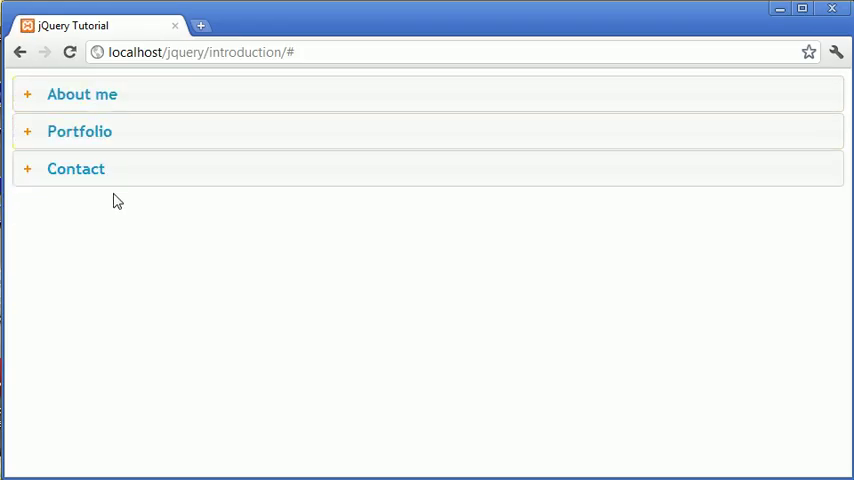
mouse_move(118, 100)
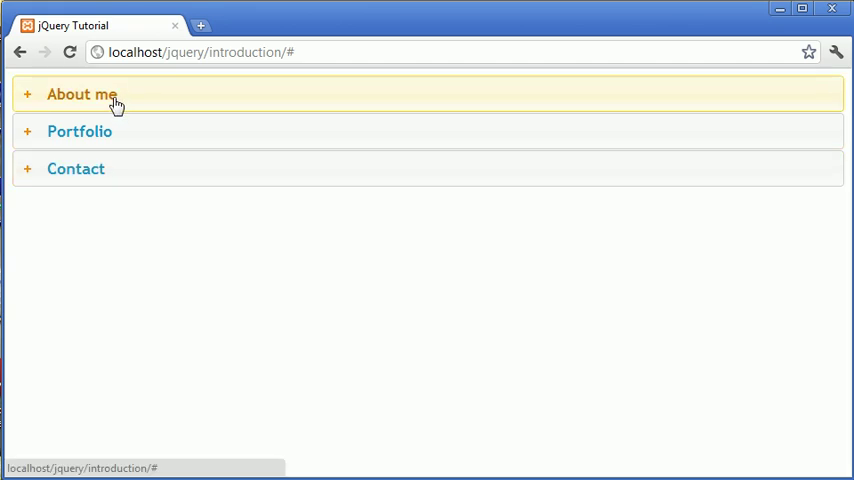
click(200, 52)
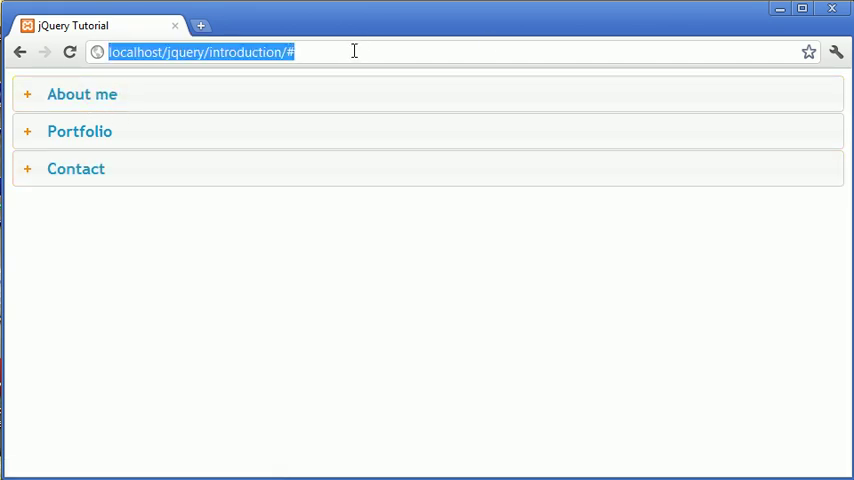
click(82, 94)
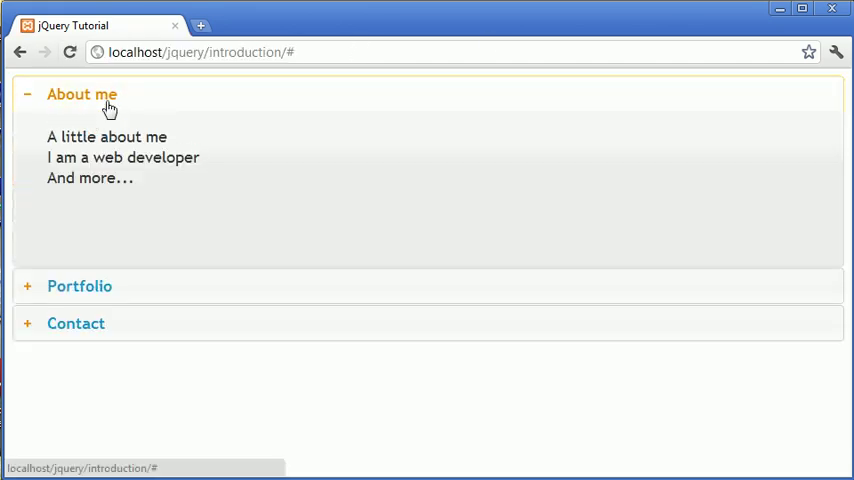
click(82, 94)
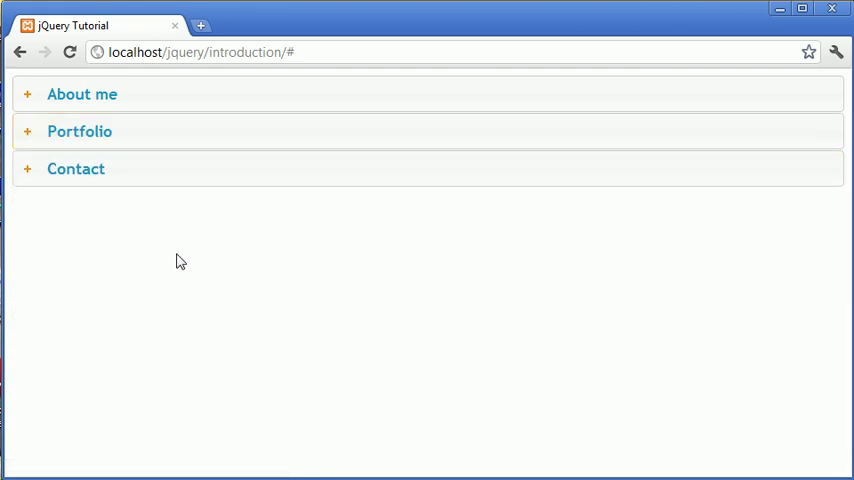
mouse_move(204, 246)
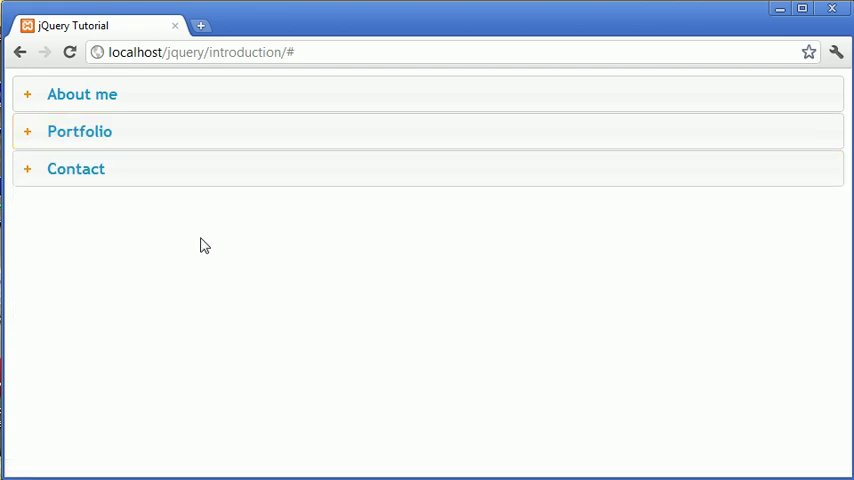
mouse_move(118, 82)
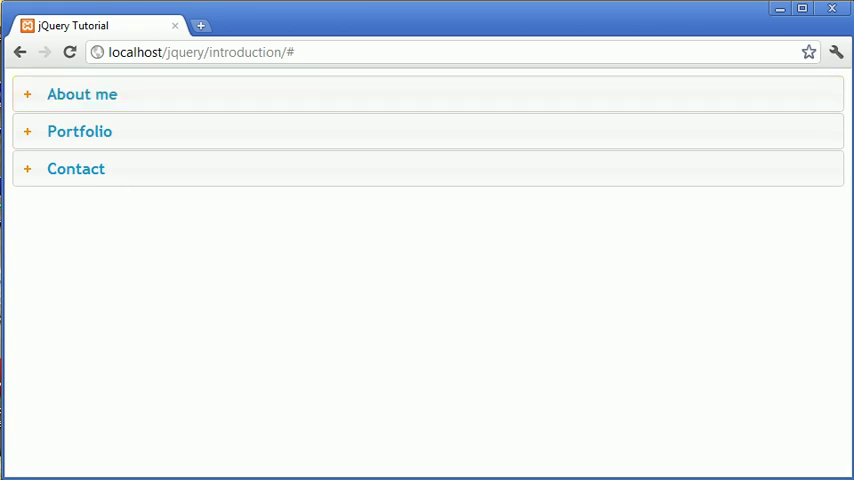
mouse_move(330, 288)
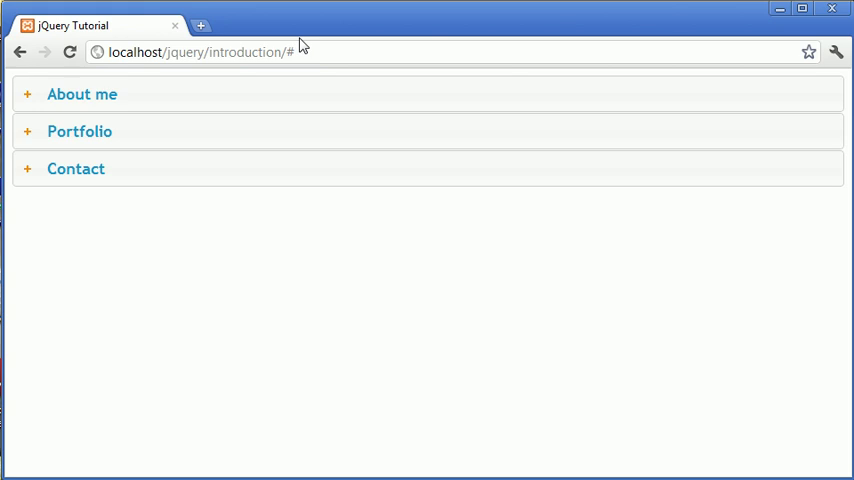
Toggle the Portfolio panel open, closed, and open again to test collapsible behaviour.
click(80, 132)
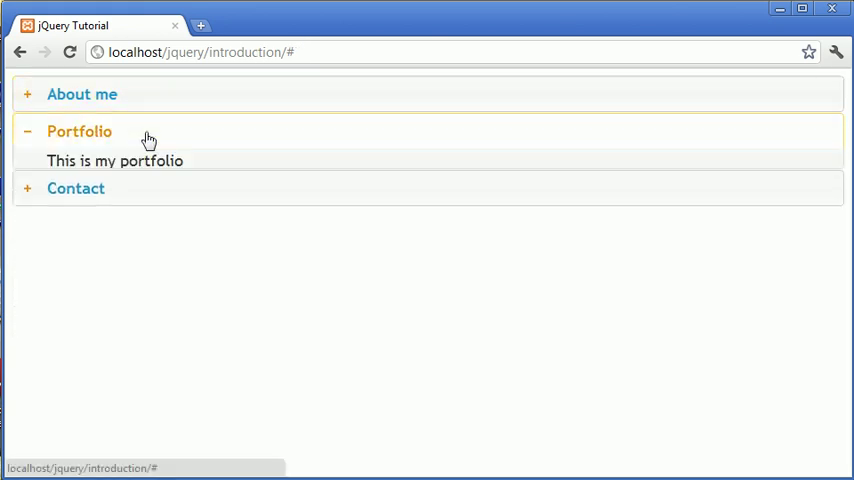
click(80, 132)
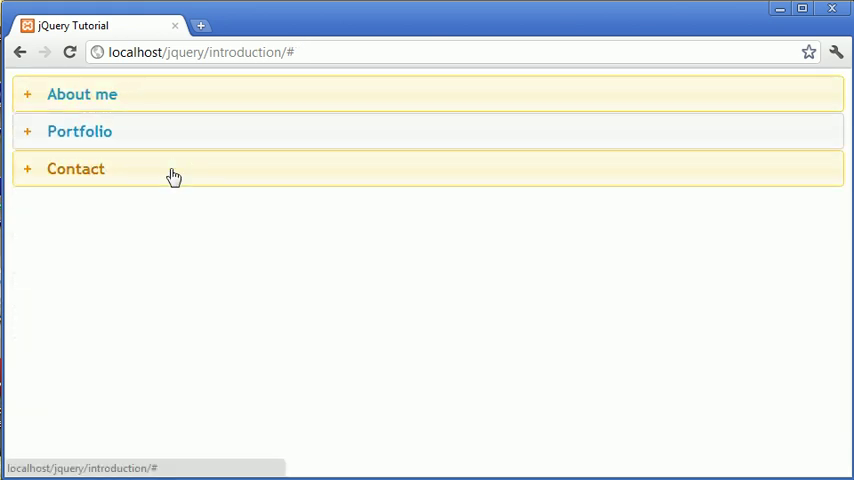
mouse_move(176, 200)
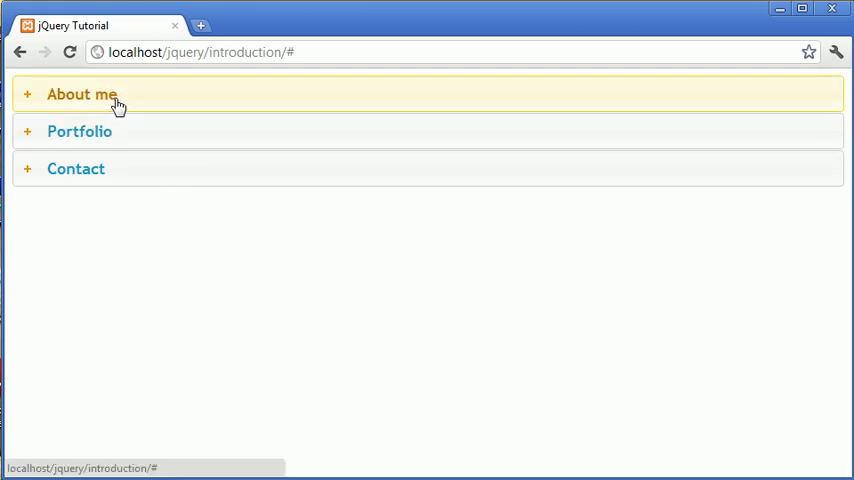
click(80, 132)
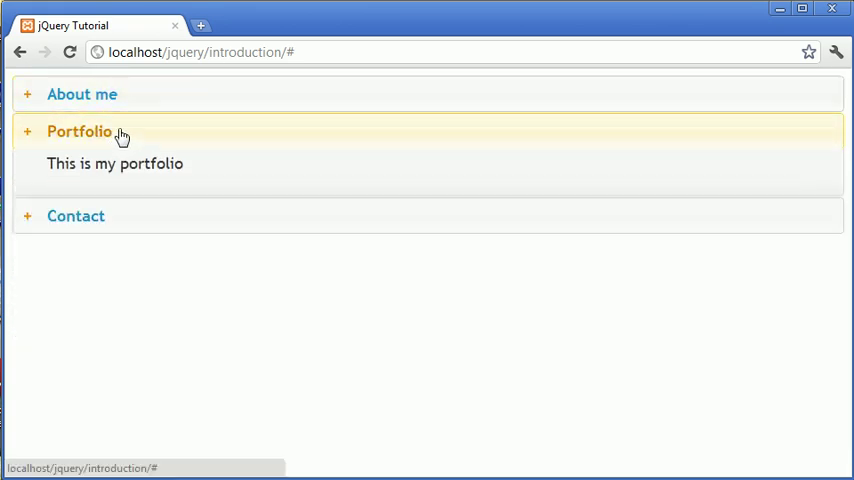